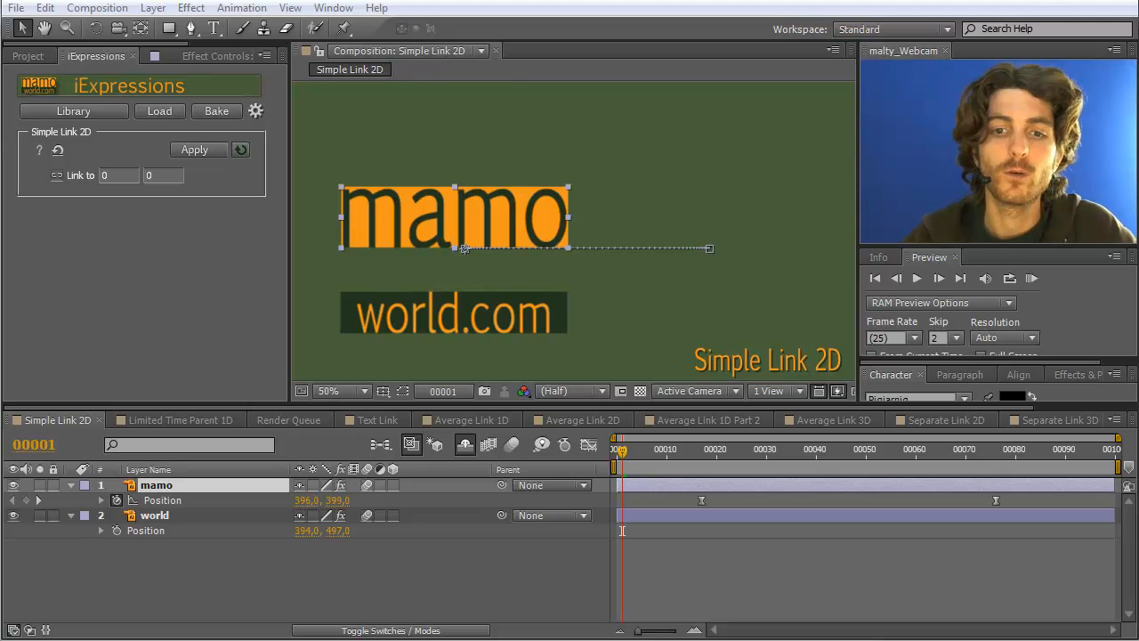
# - Review mamo's animated position and select the world.com layer while previewing the motion
pyautogui.click(164, 498)
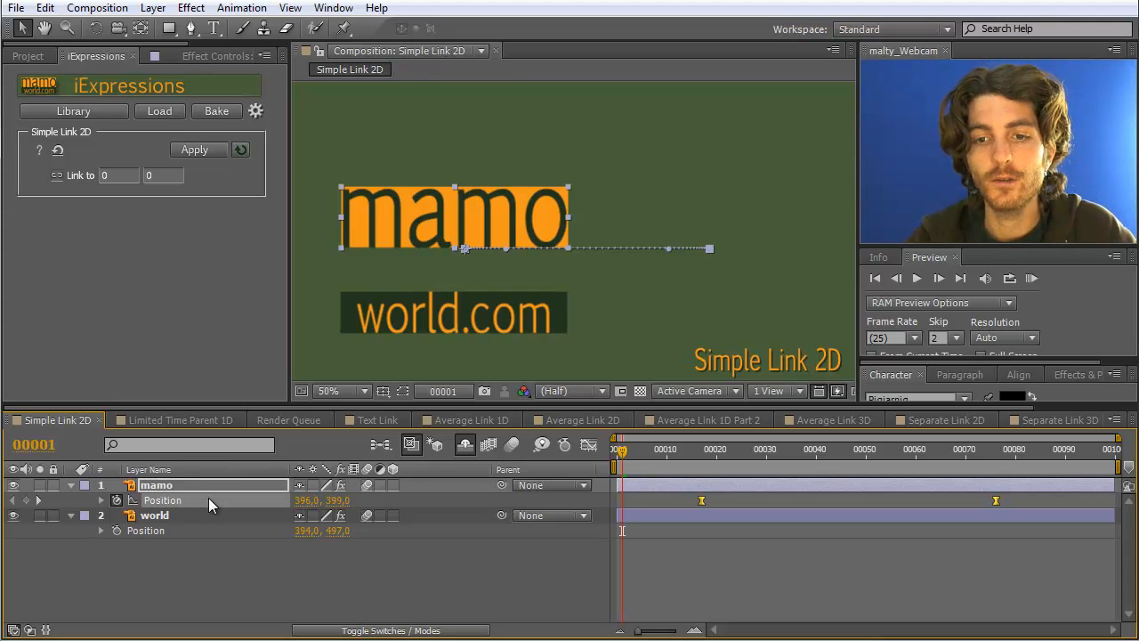
pyautogui.moveTo(448, 488)
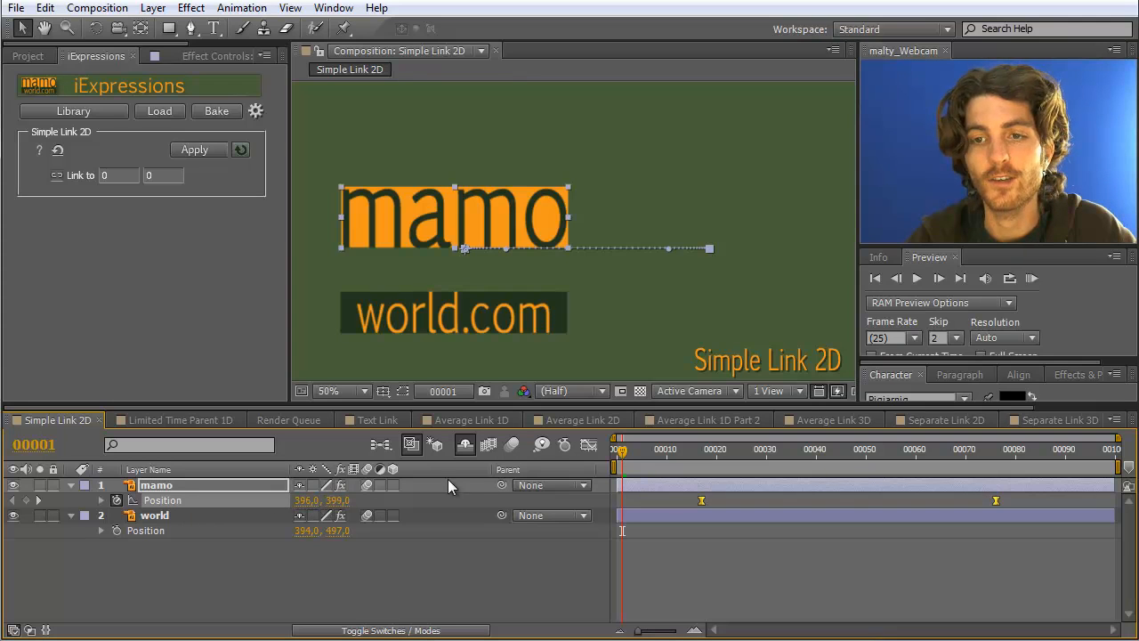
pyautogui.moveTo(459, 222)
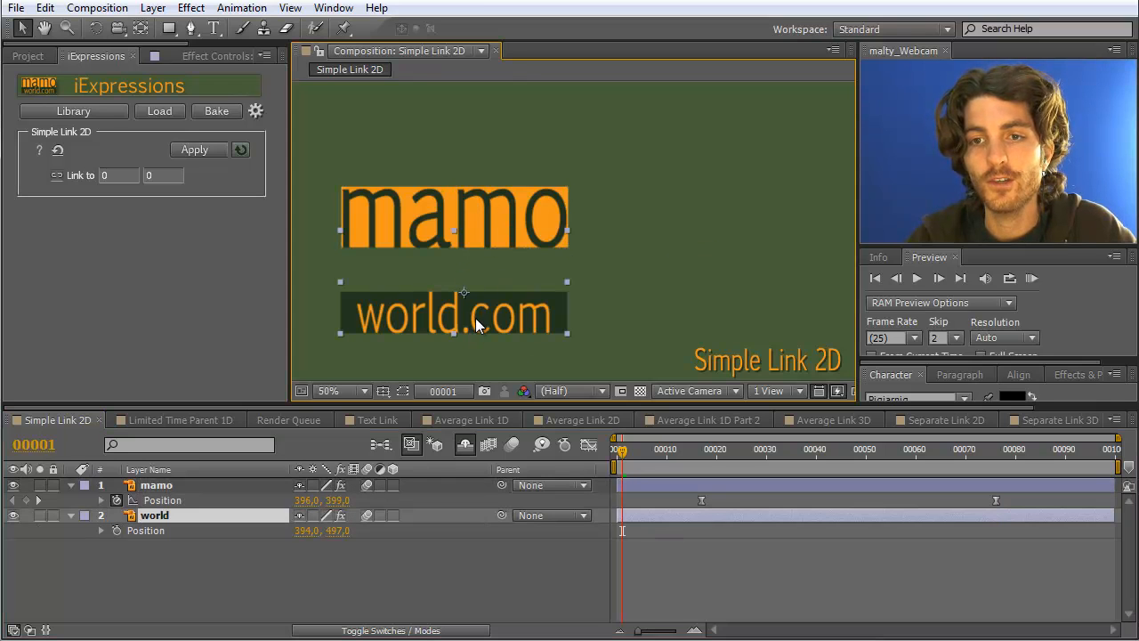
pyautogui.click(454, 217)
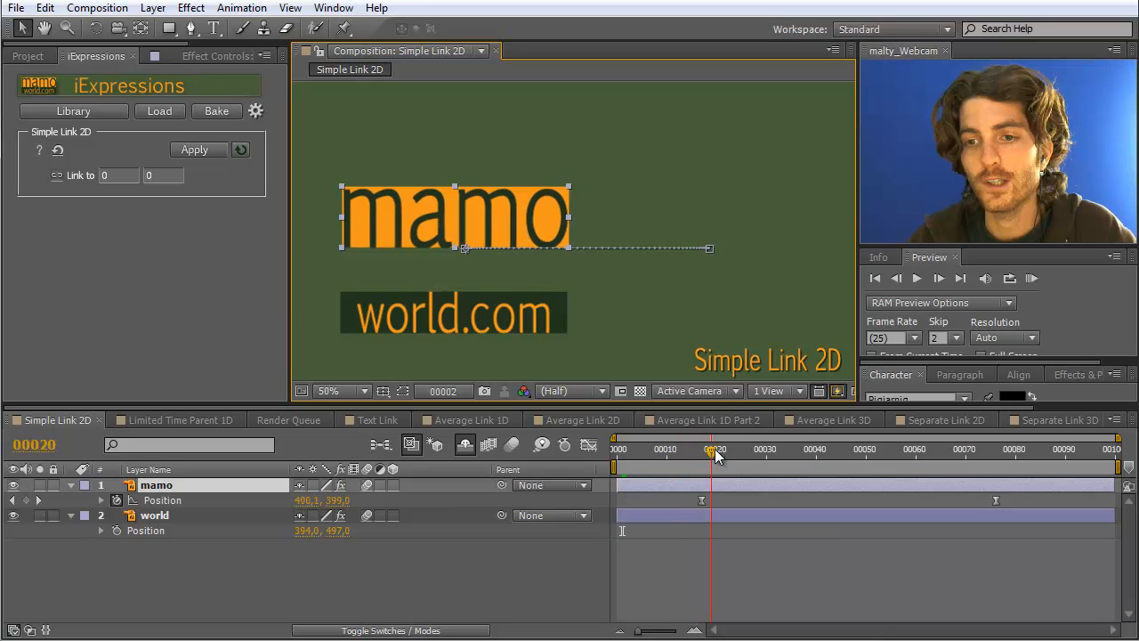
pyautogui.click(990, 449)
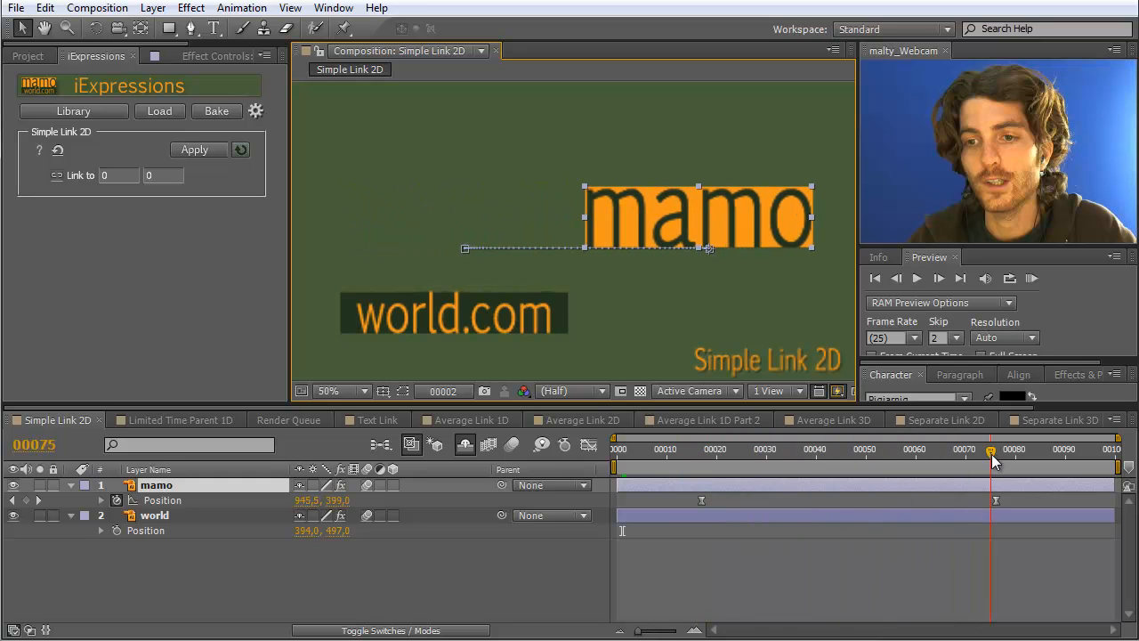
pyautogui.moveTo(990, 454); pyautogui.dragTo(812, 454)
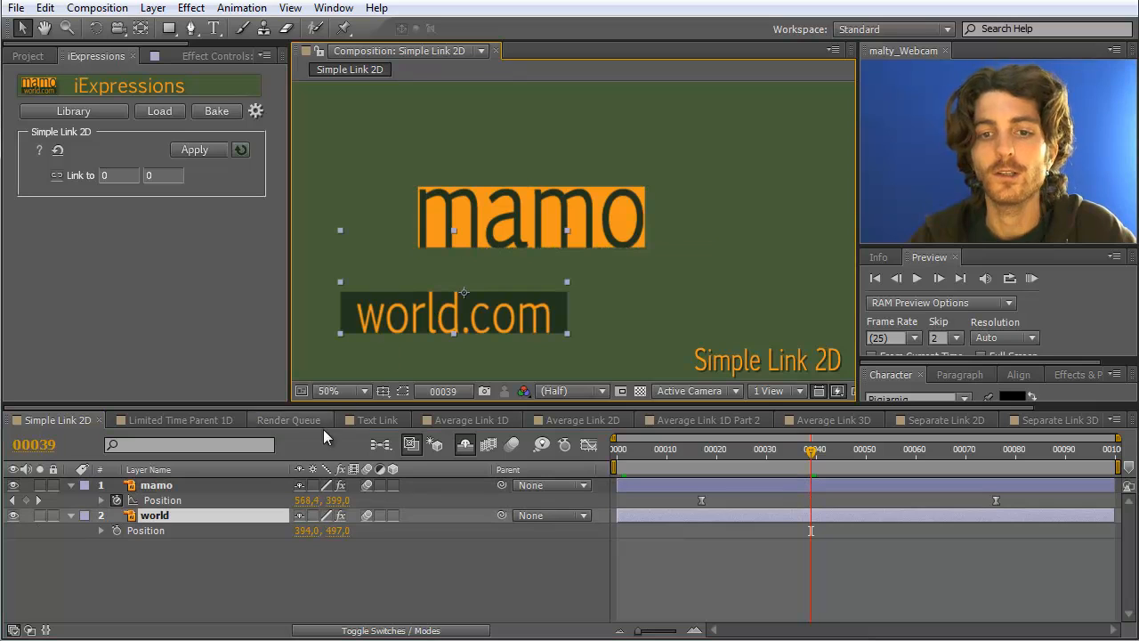
# - Link world's Position to mamo's Position with Simple Link 2D and scrub to confirm it follows
pyautogui.click(156, 484)
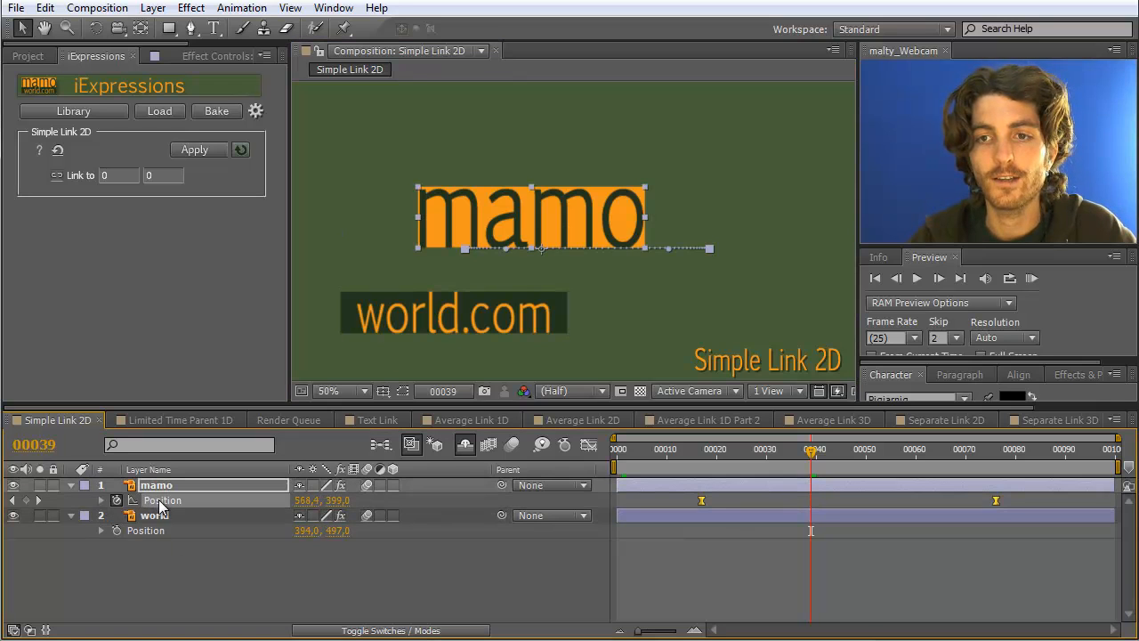
pyautogui.moveTo(46, 210)
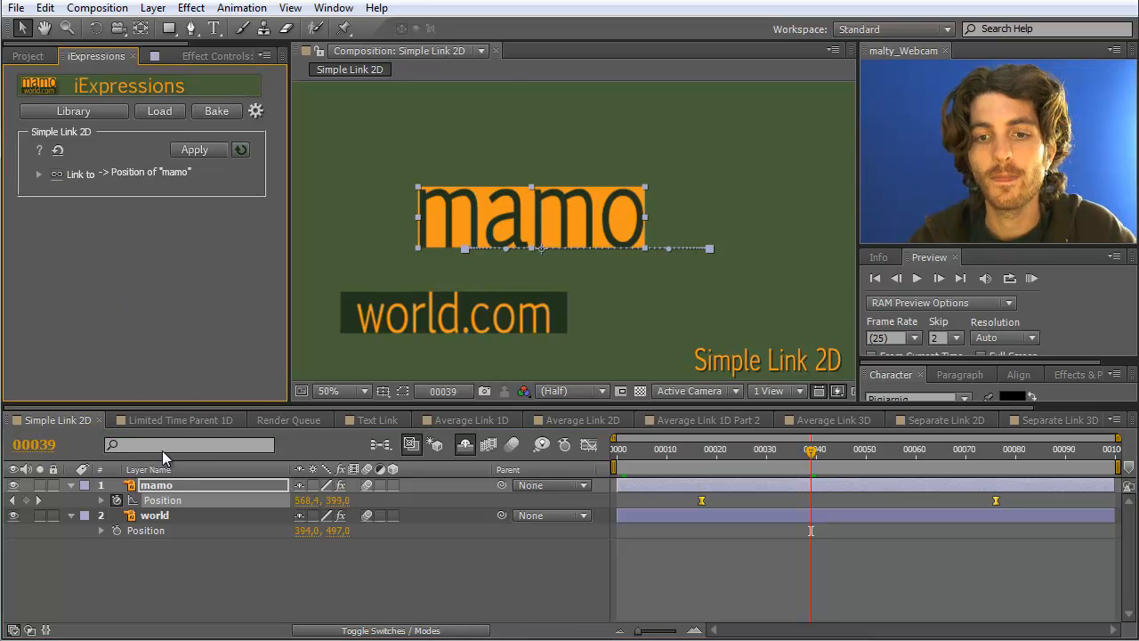
pyautogui.click(196, 149)
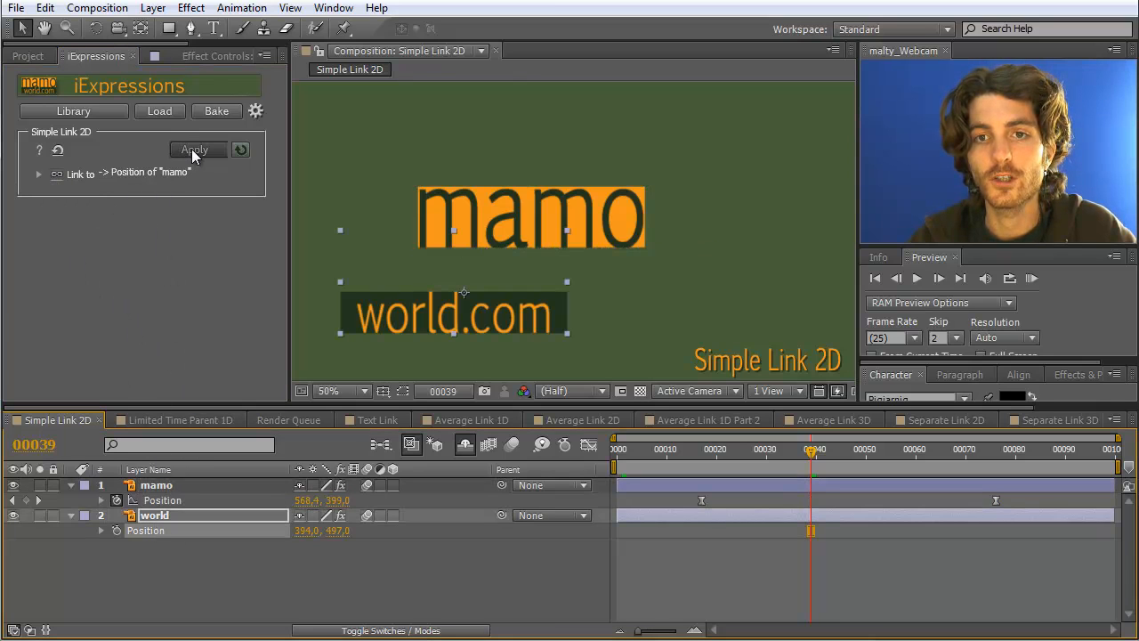
pyautogui.click(195, 150)
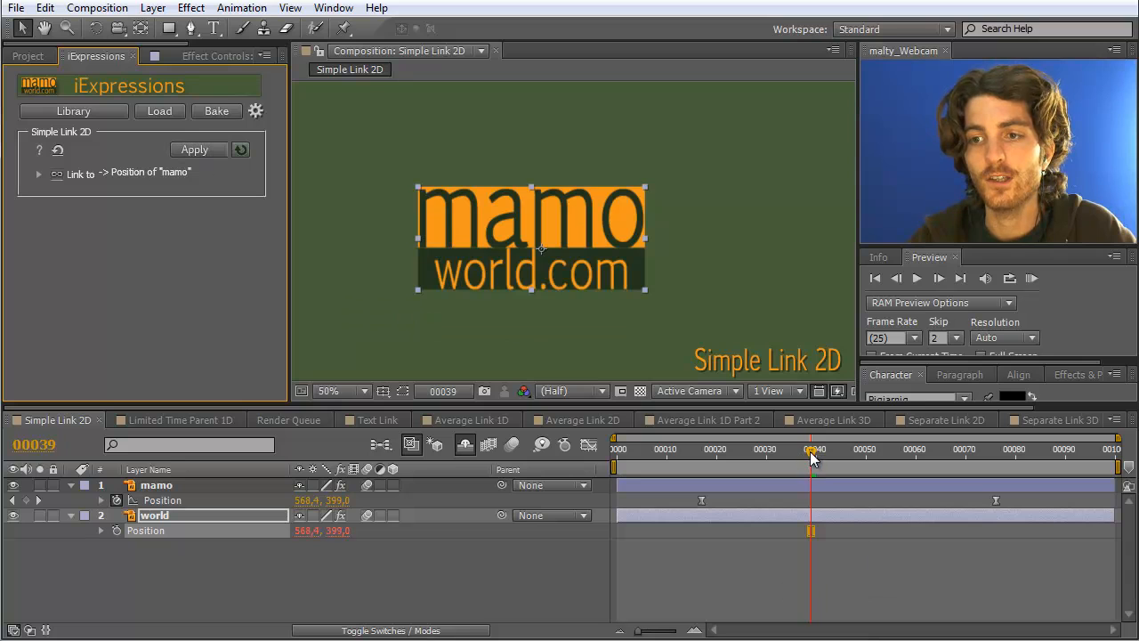
pyautogui.moveTo(810, 459); pyautogui.dragTo(747, 459)
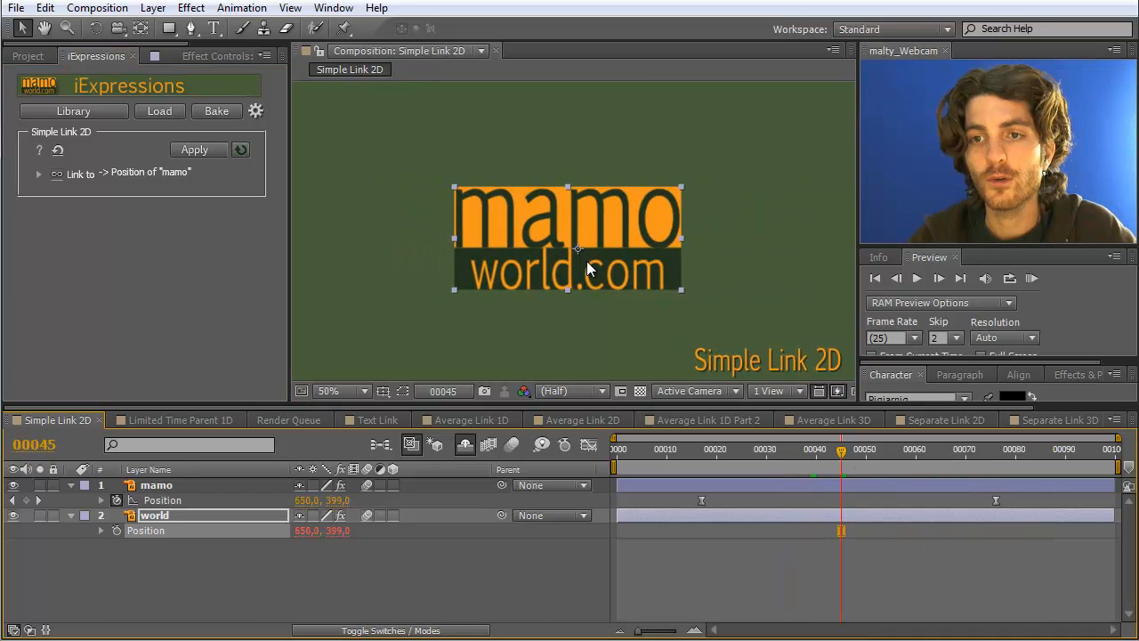
pyautogui.moveTo(164, 566)
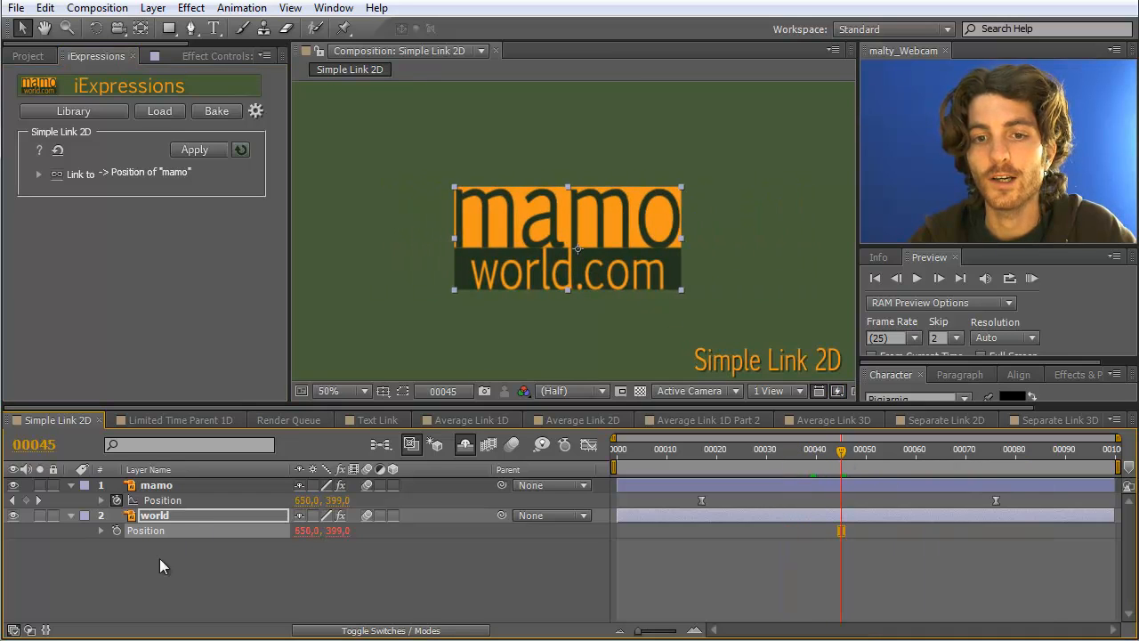
pyautogui.click(157, 484)
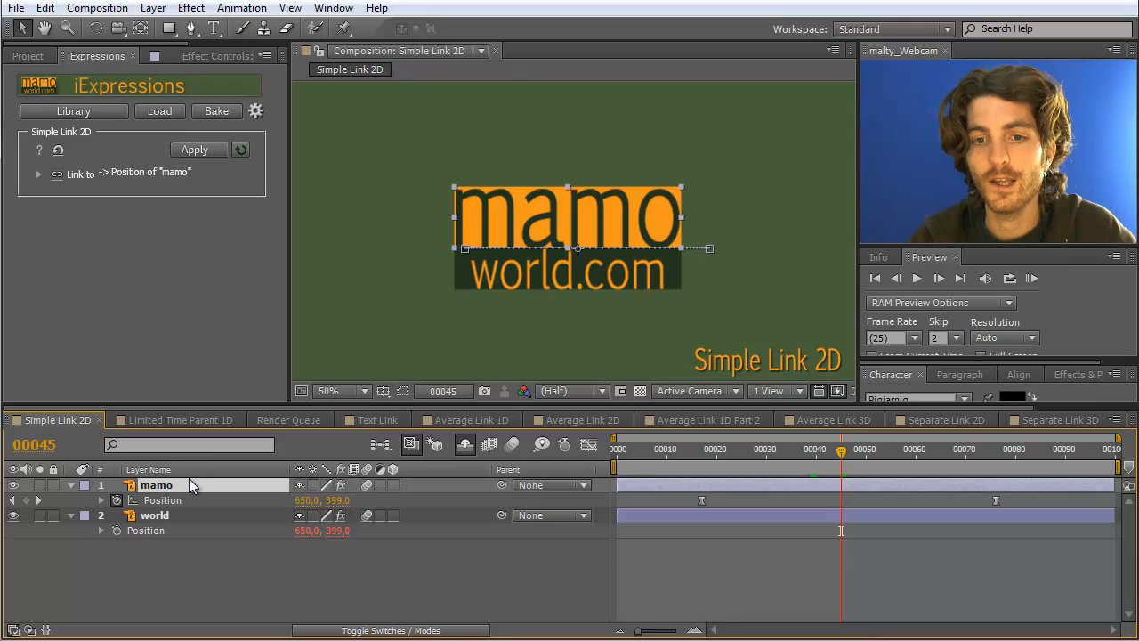
pyautogui.click(155, 516)
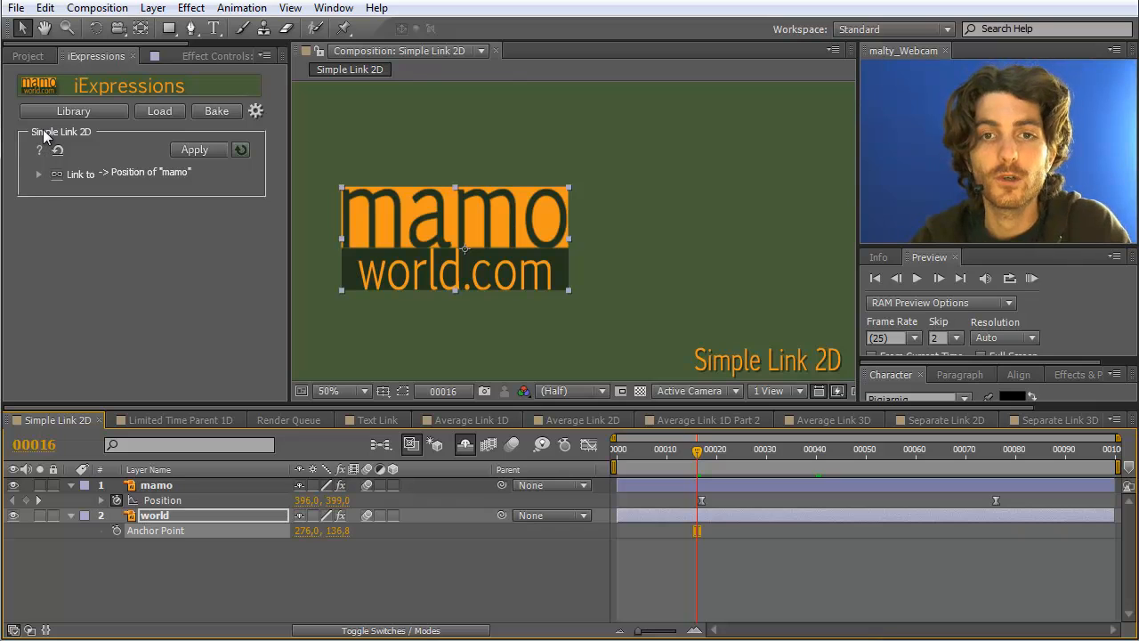
pyautogui.moveTo(64, 143)
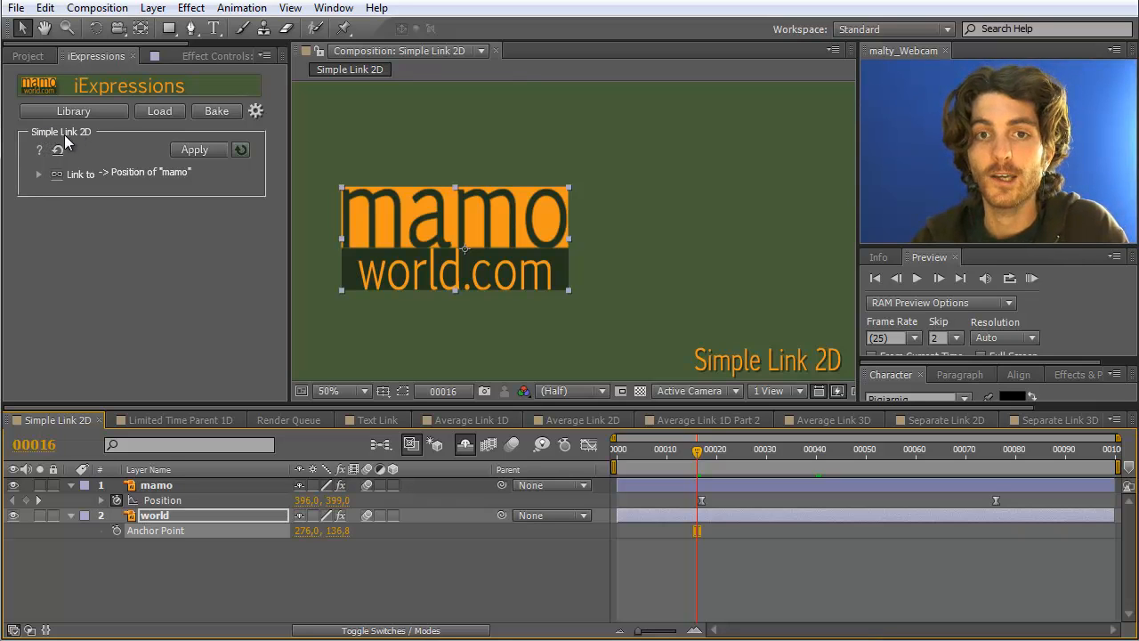
# - Reveal Simple Link 2D's extra options, set an Offset and reapply to world's Position for a wider gap
pyautogui.click(40, 174)
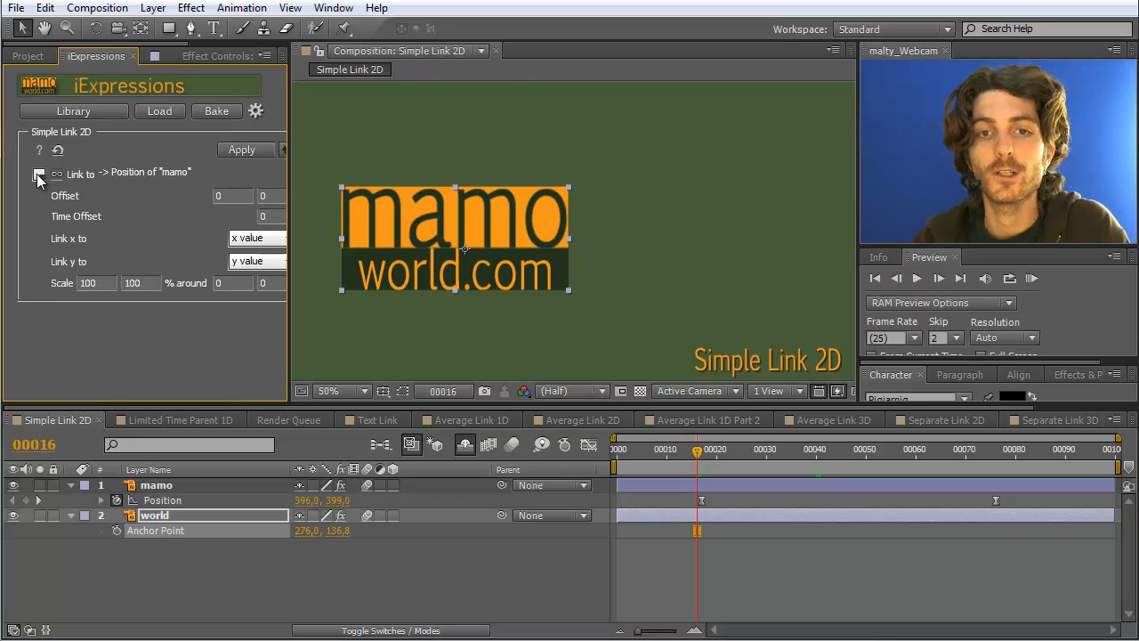
pyautogui.moveTo(64, 194)
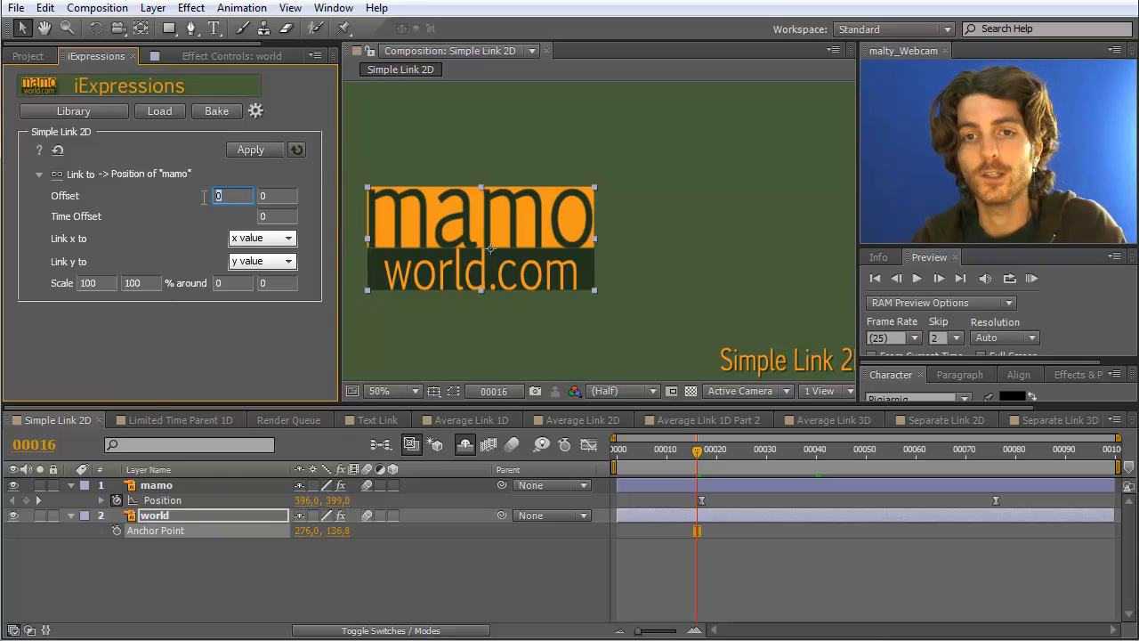
pyautogui.write('2')
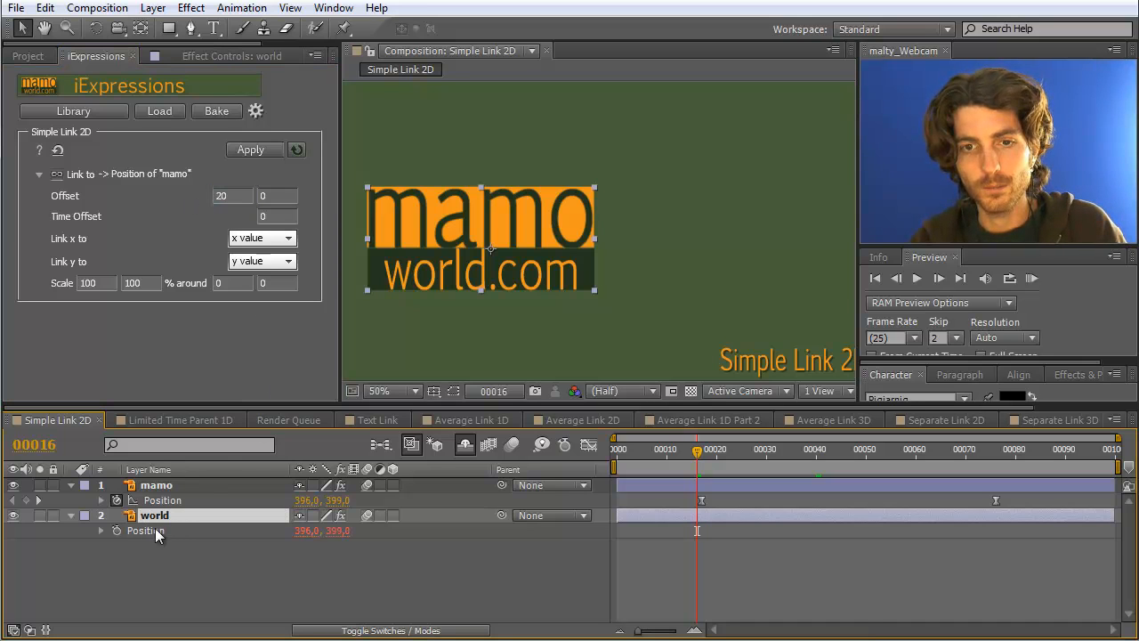
pyautogui.click(253, 150)
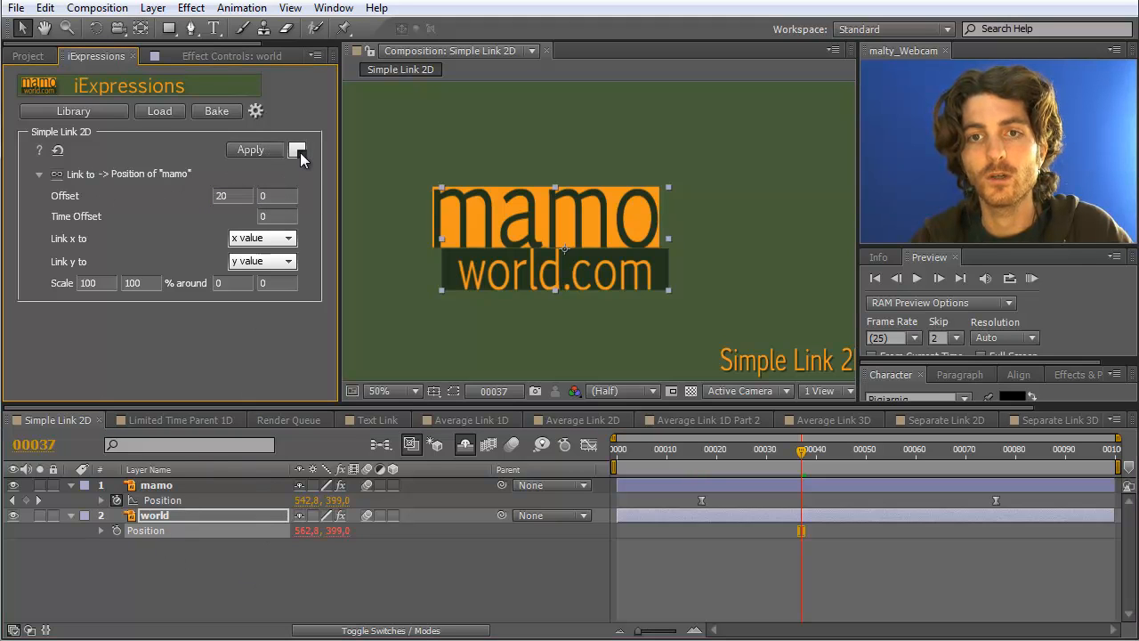
pyautogui.moveTo(299, 150)
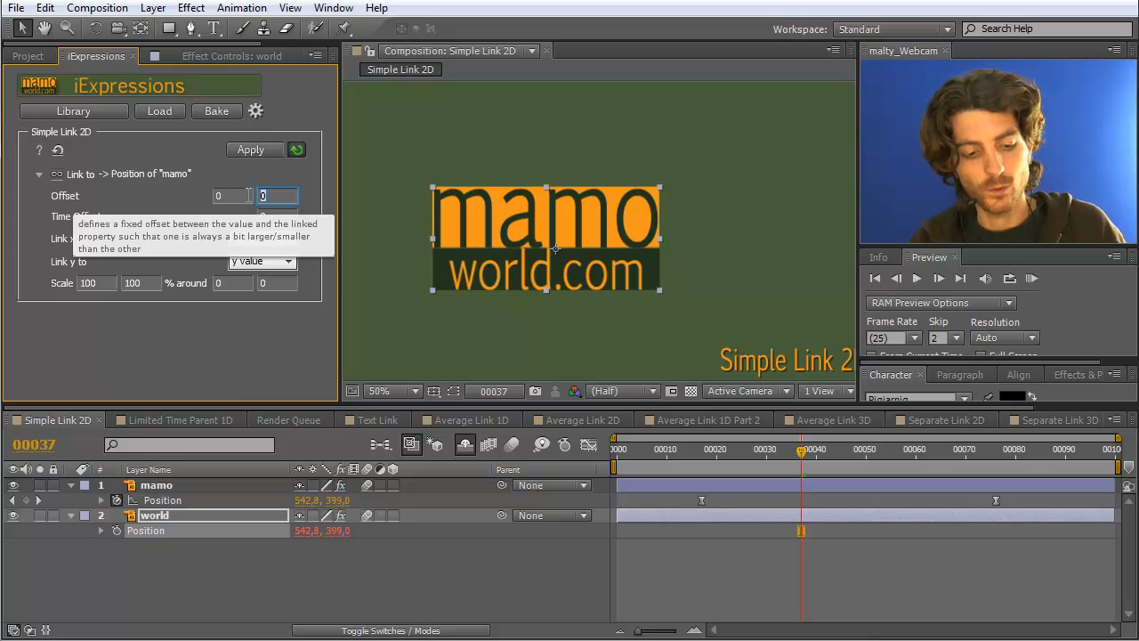
pyautogui.write('100')
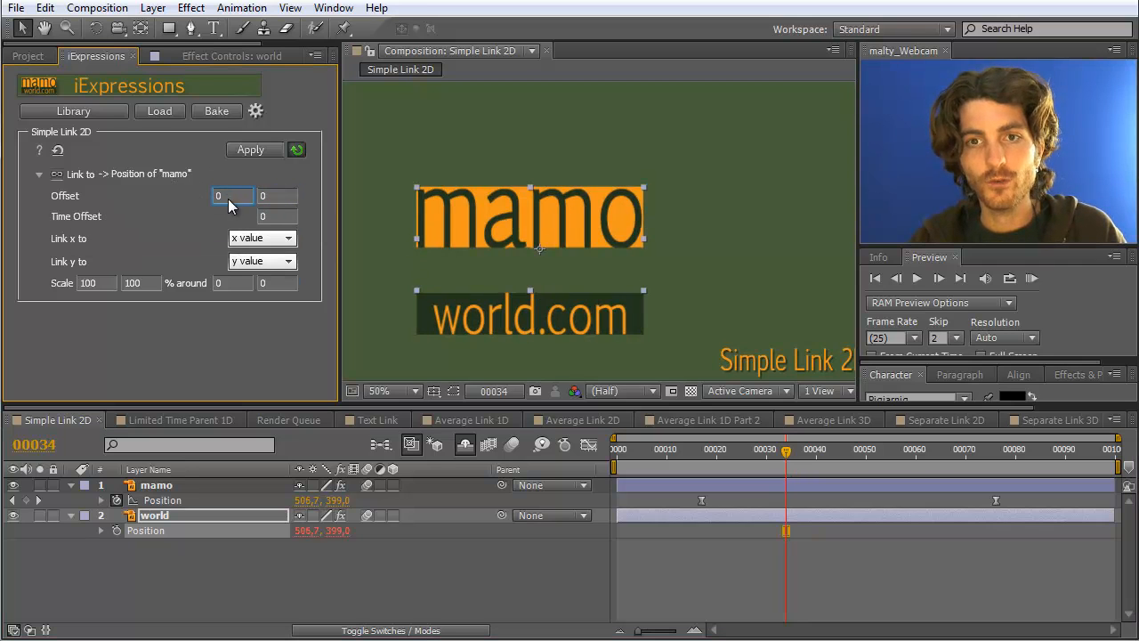
# - Give the link zero positional offset and a time offset, then RAM Preview the animation
pyautogui.click(277, 217)
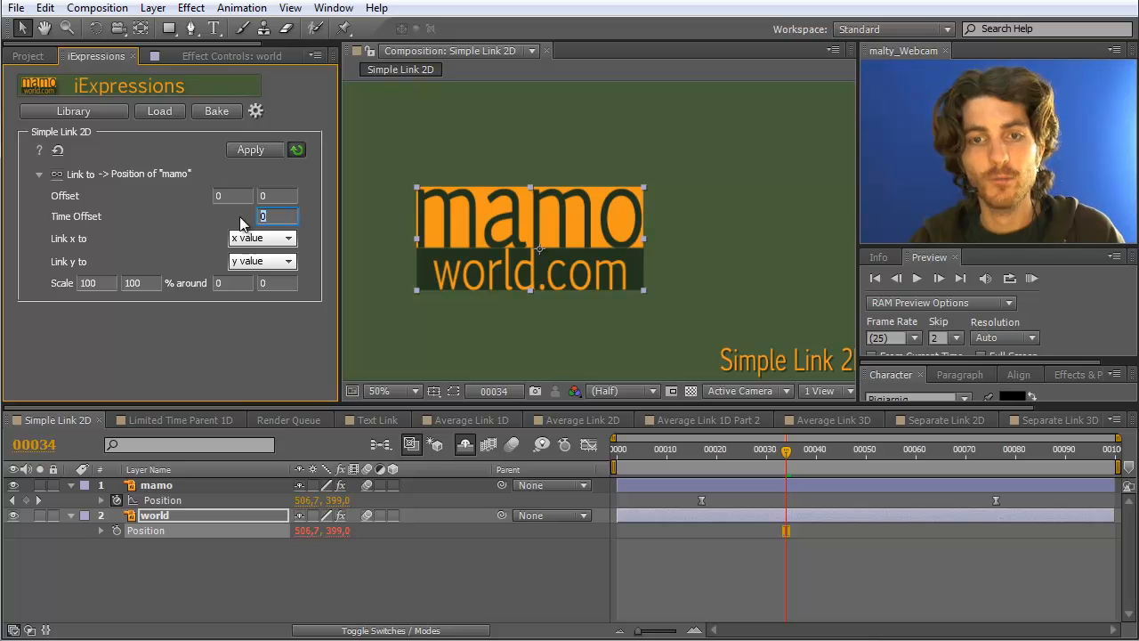
pyautogui.write('5')
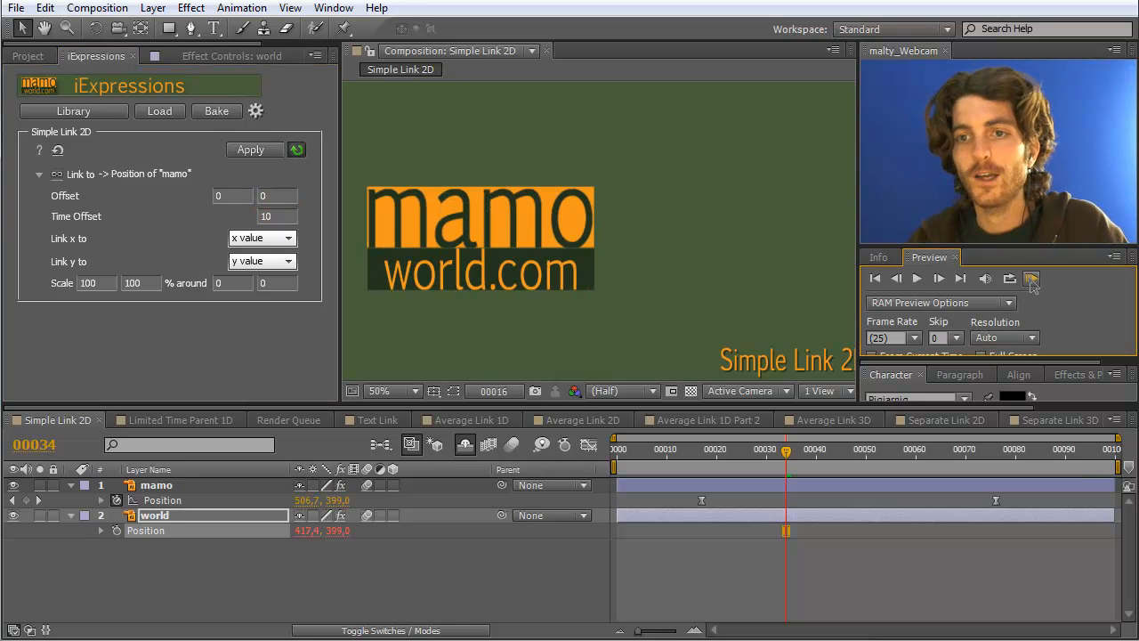
pyautogui.click(1033, 278)
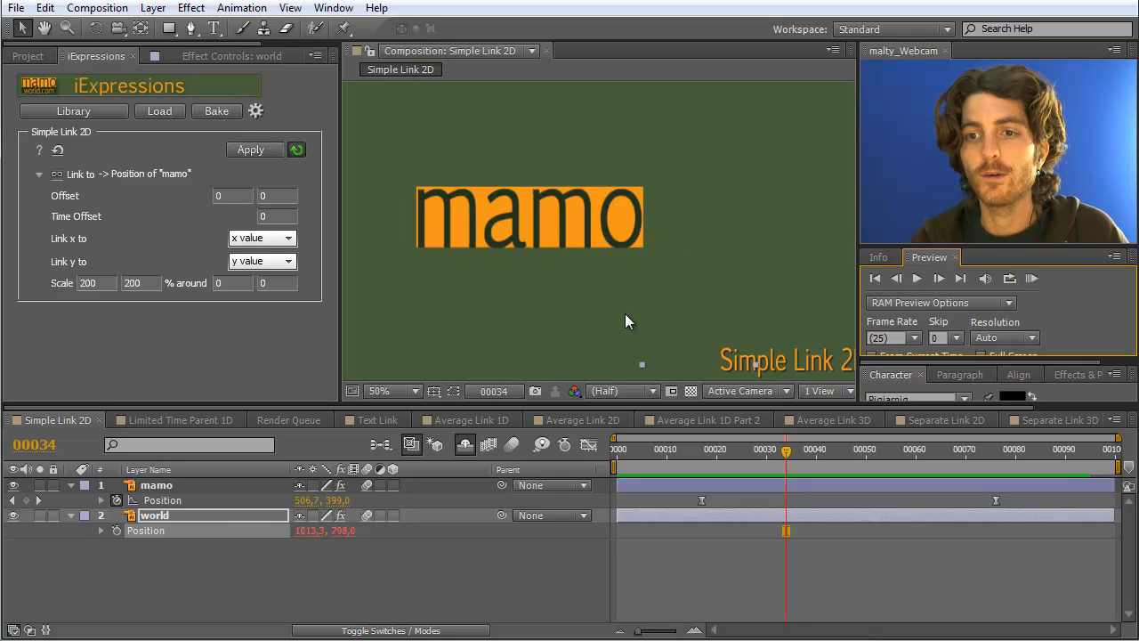
# - Drag mamo around the composition to see world.com move twice as far at 200% around 0, 0
pyautogui.click(377, 391)
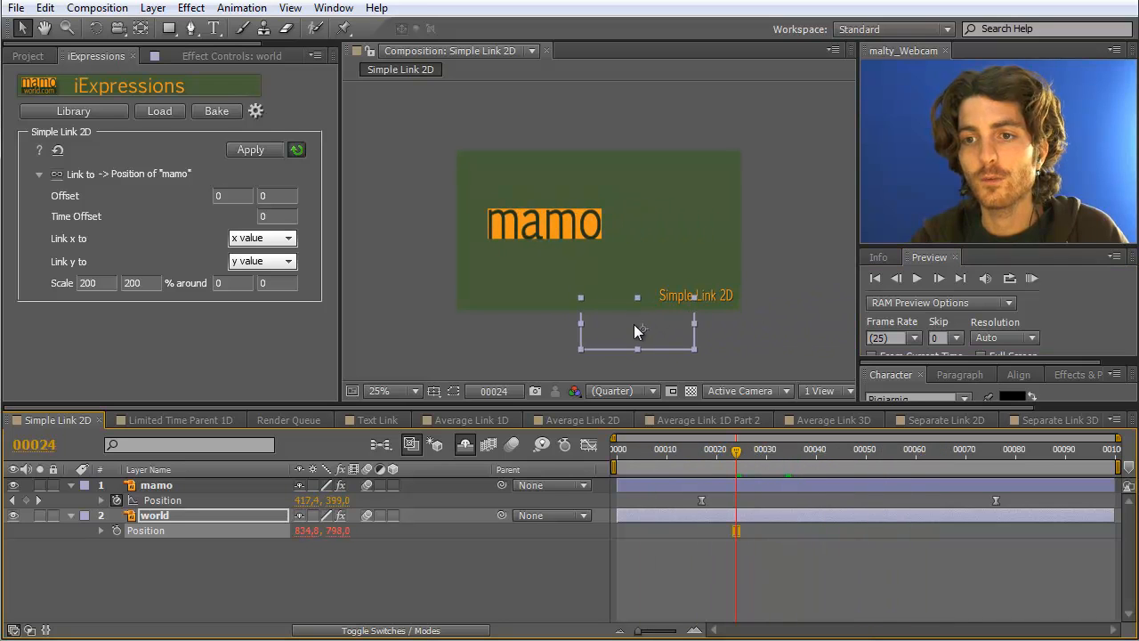
pyautogui.moveTo(548, 220)
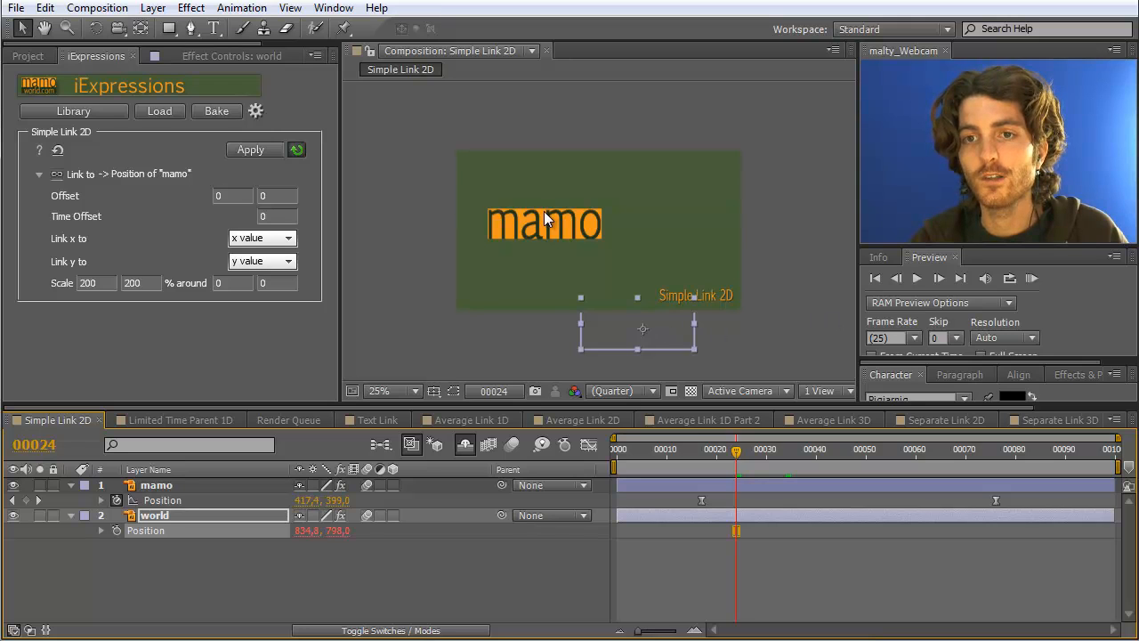
pyautogui.moveTo(233, 283)
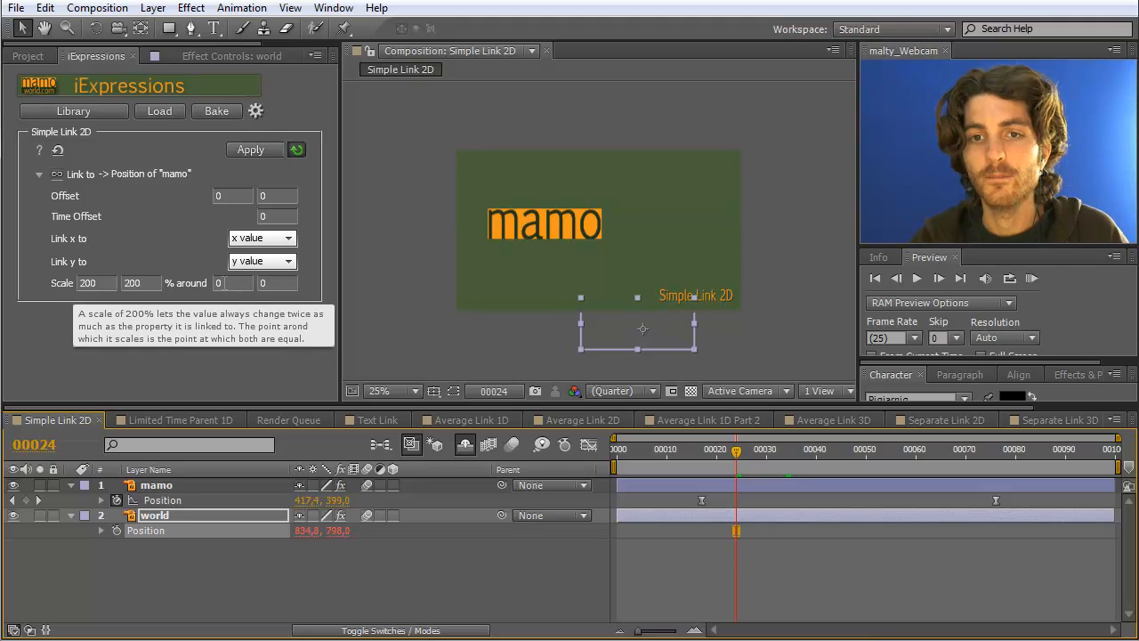
pyautogui.moveTo(683, 441)
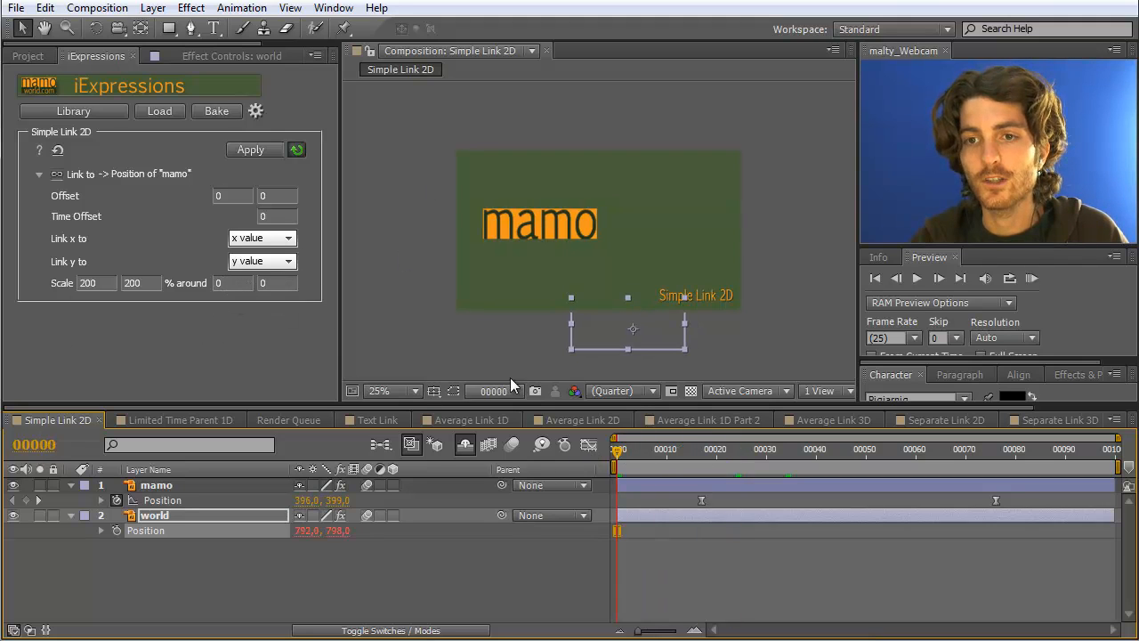
pyautogui.click(157, 484)
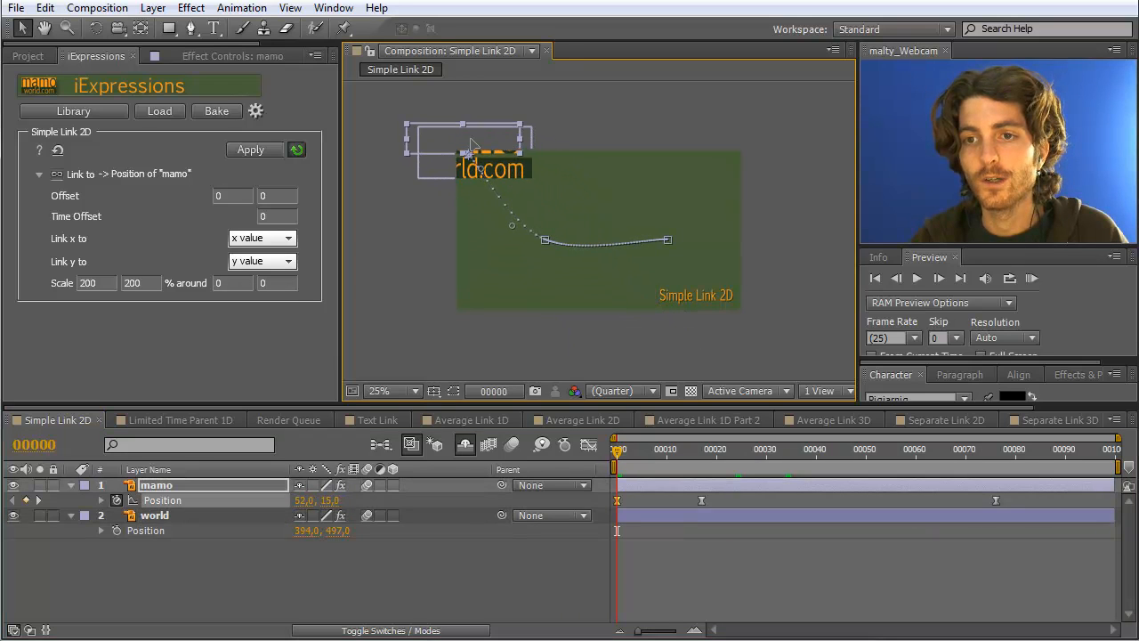
pyautogui.moveTo(471, 146); pyautogui.dragTo(463, 143)
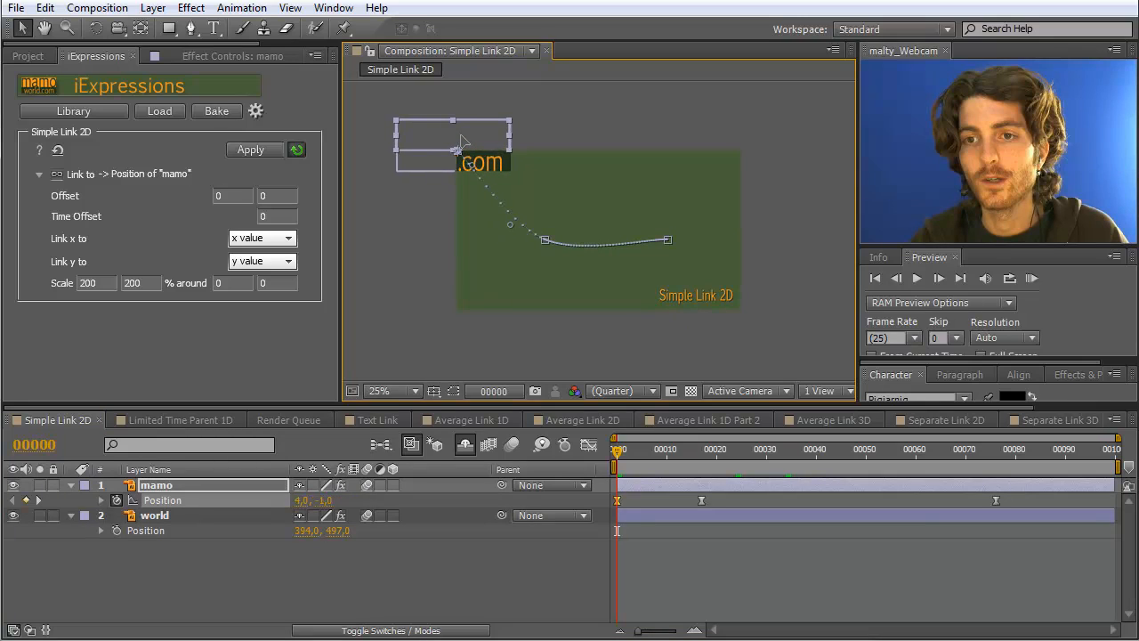
pyautogui.moveTo(452, 143); pyautogui.dragTo(506, 169)
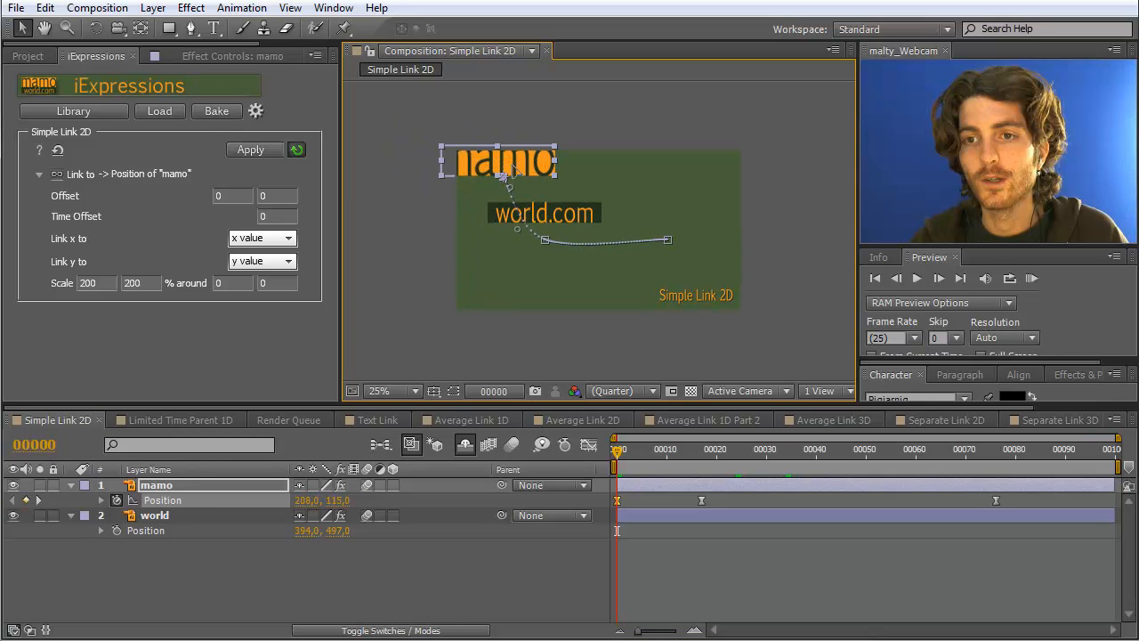
pyautogui.moveTo(497, 160); pyautogui.dragTo(556, 199)
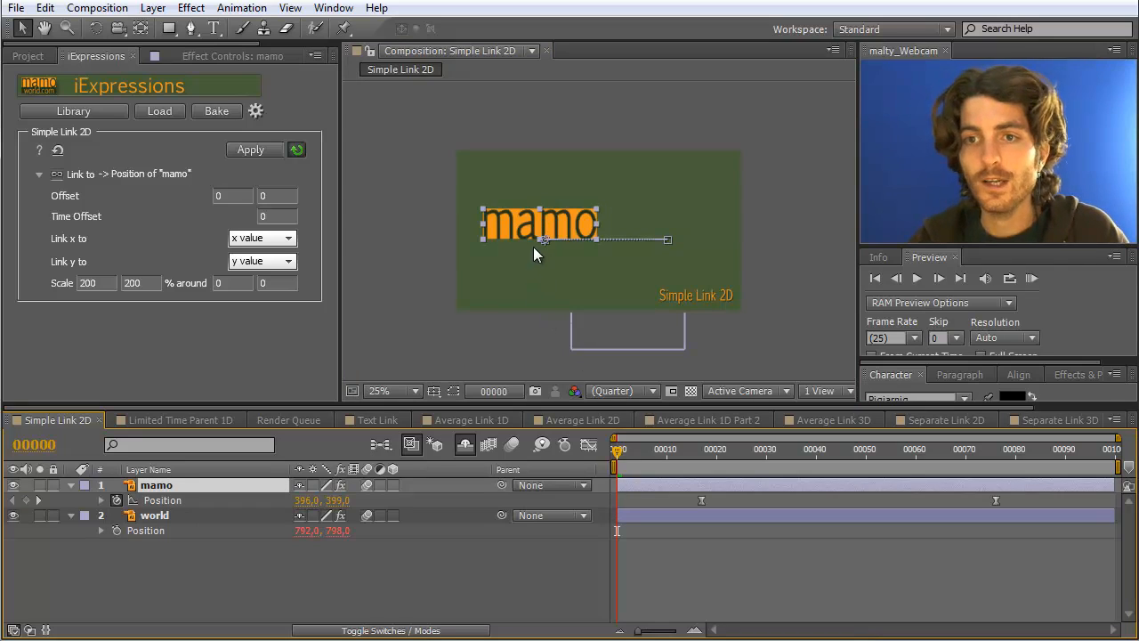
pyautogui.moveTo(556, 224)
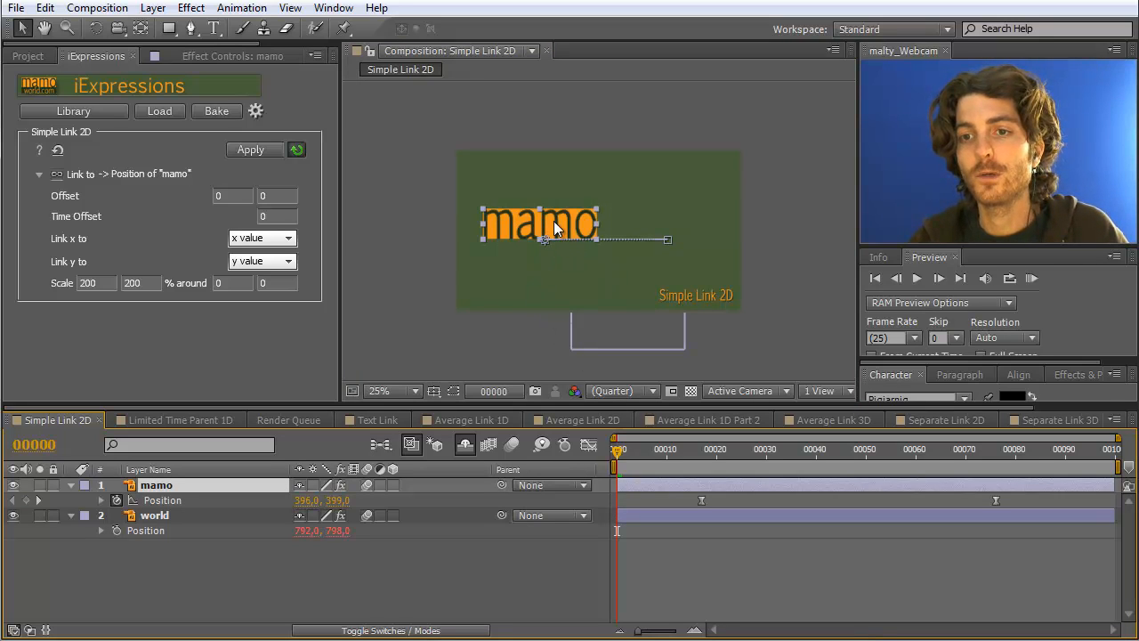
pyautogui.moveTo(459, 151)
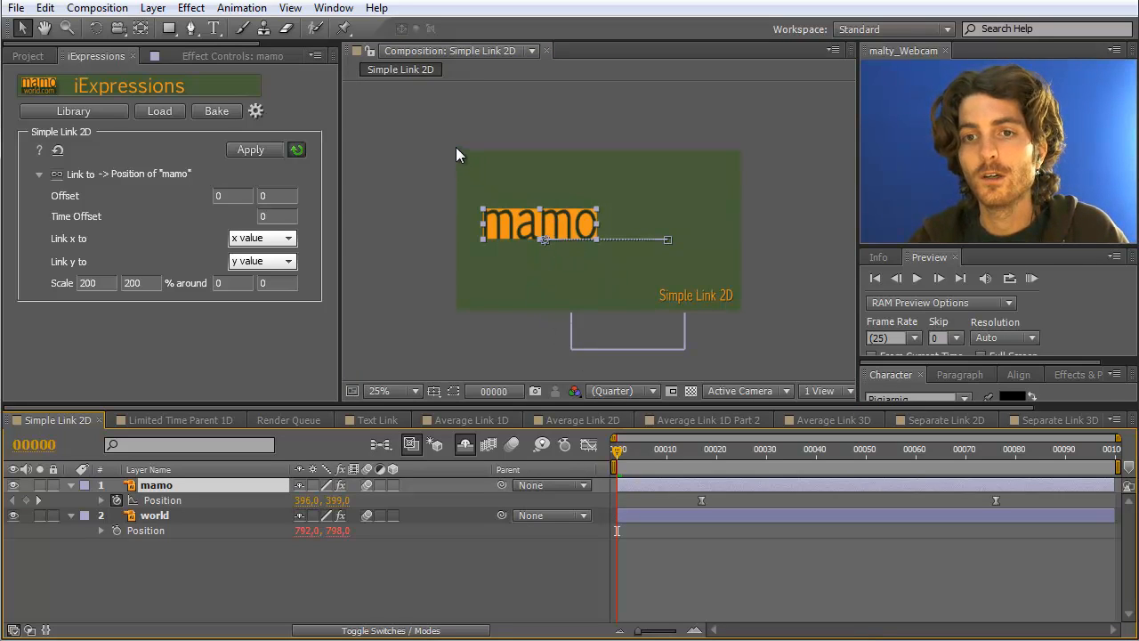
pyautogui.moveTo(543, 246)
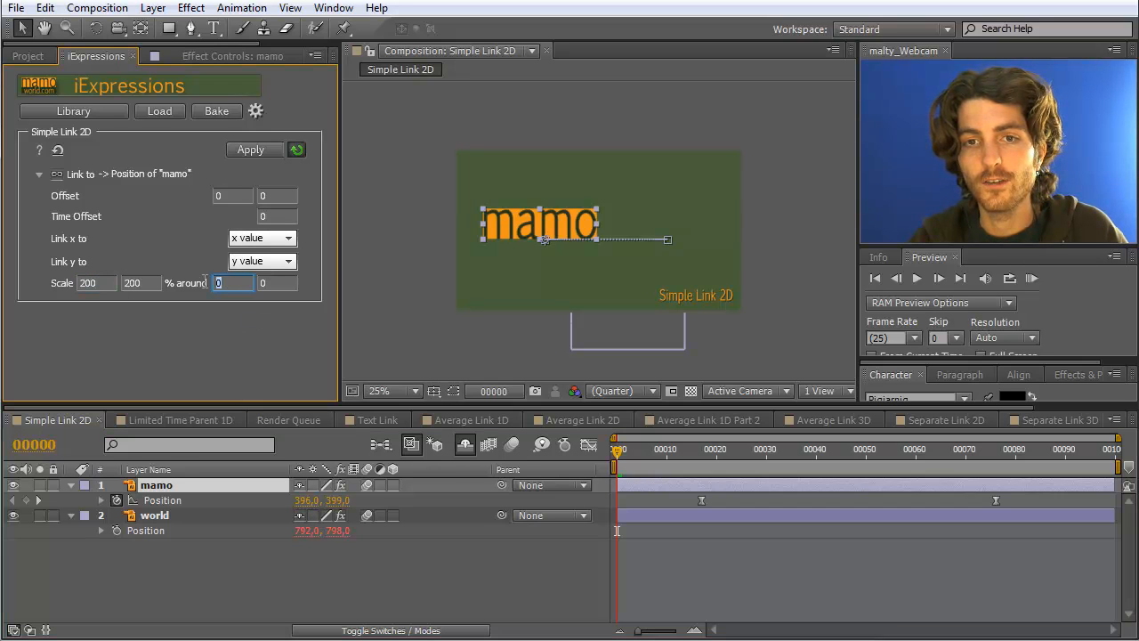
pyautogui.moveTo(187, 283)
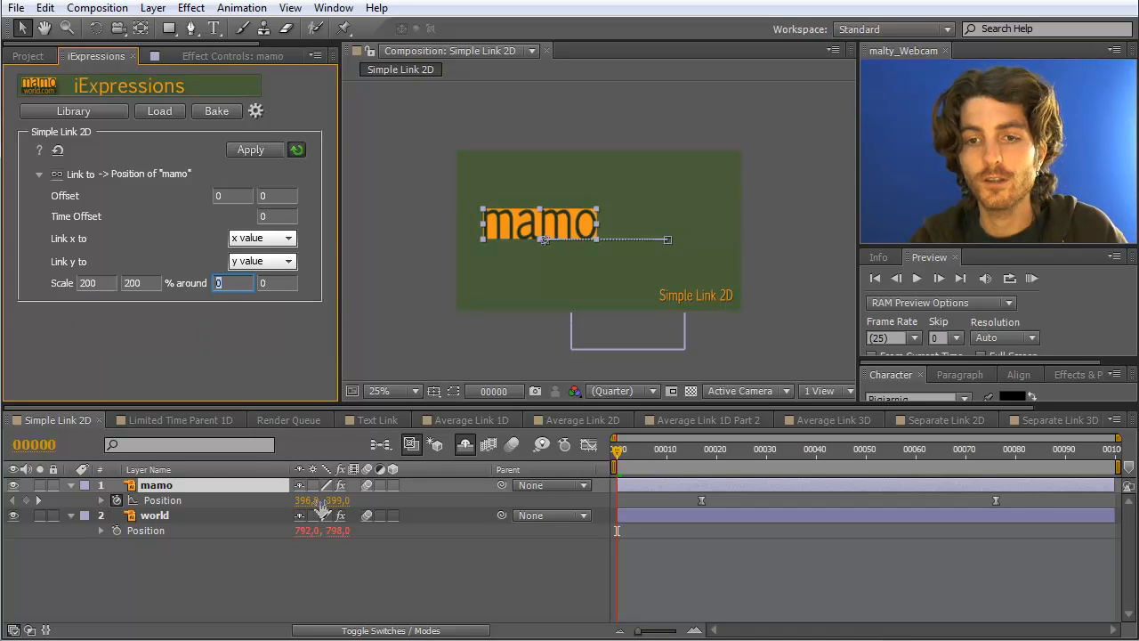
# - Set the link's '% around' neutral point to 396, 399
pyautogui.write('396')
pyautogui.click(277, 283)
pyautogui.write('399')
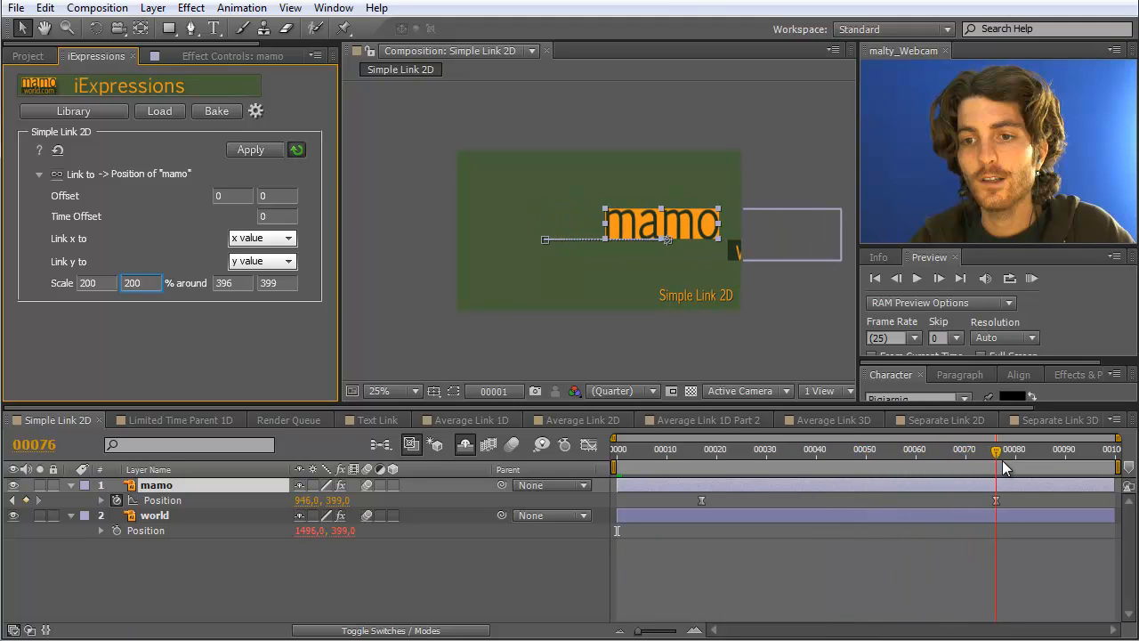
# - Change the neutral point x to 946 and scrub to watch world.com trail just beneath mamo
pyautogui.click(996, 449)
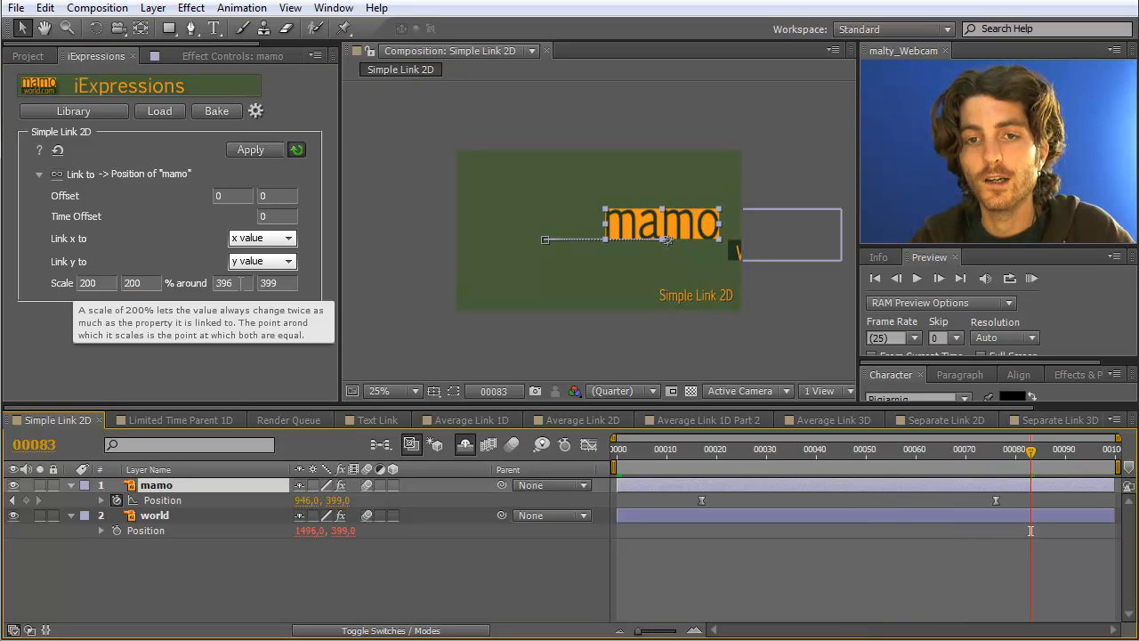
pyautogui.moveTo(302, 513)
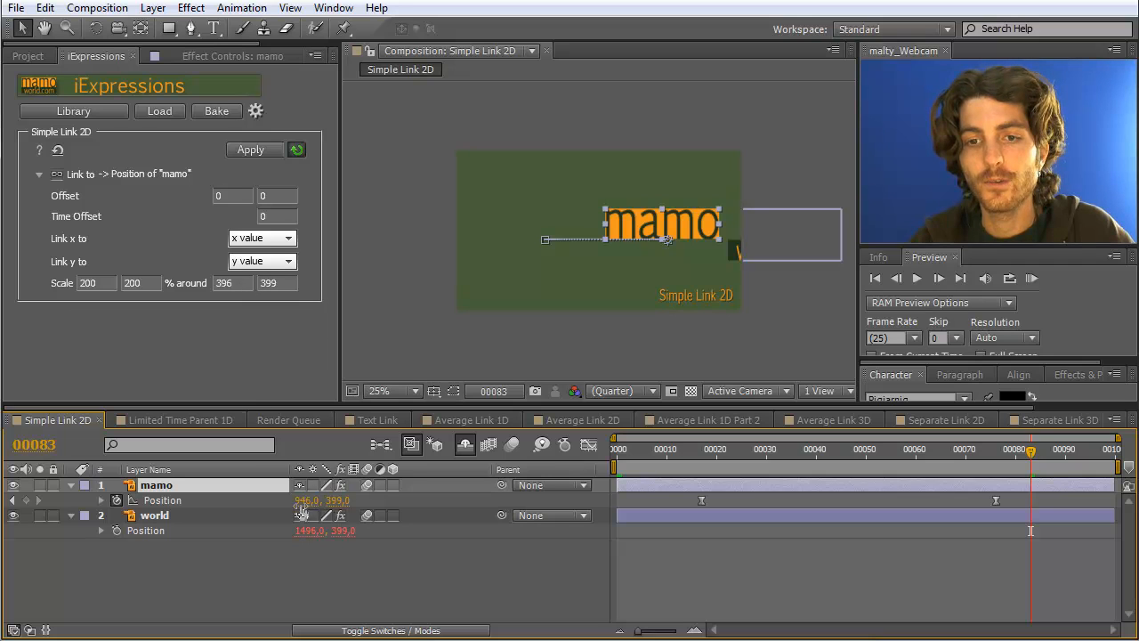
pyautogui.tripleClick(233, 283)
pyautogui.write('946')
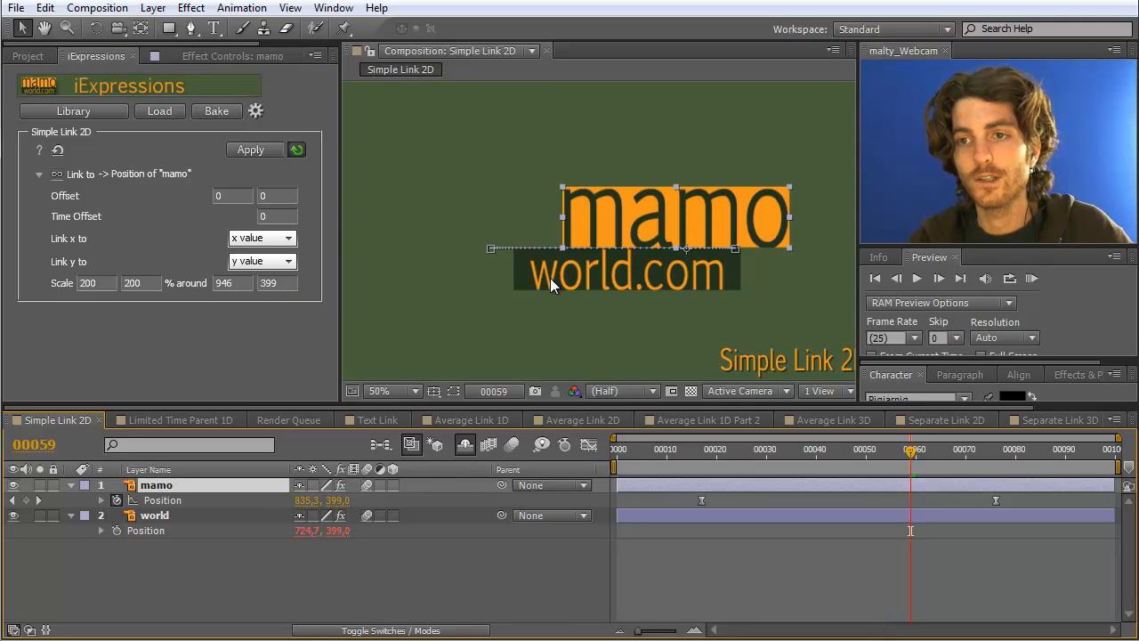
pyautogui.click(391, 392)
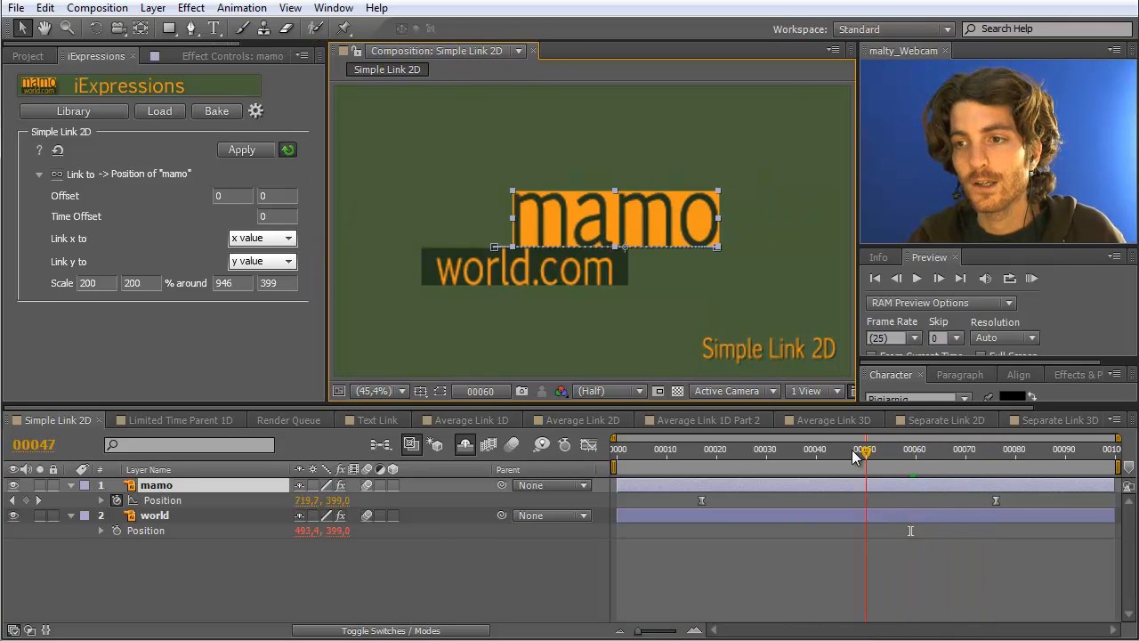
pyautogui.moveTo(864, 448); pyautogui.dragTo(716, 448)
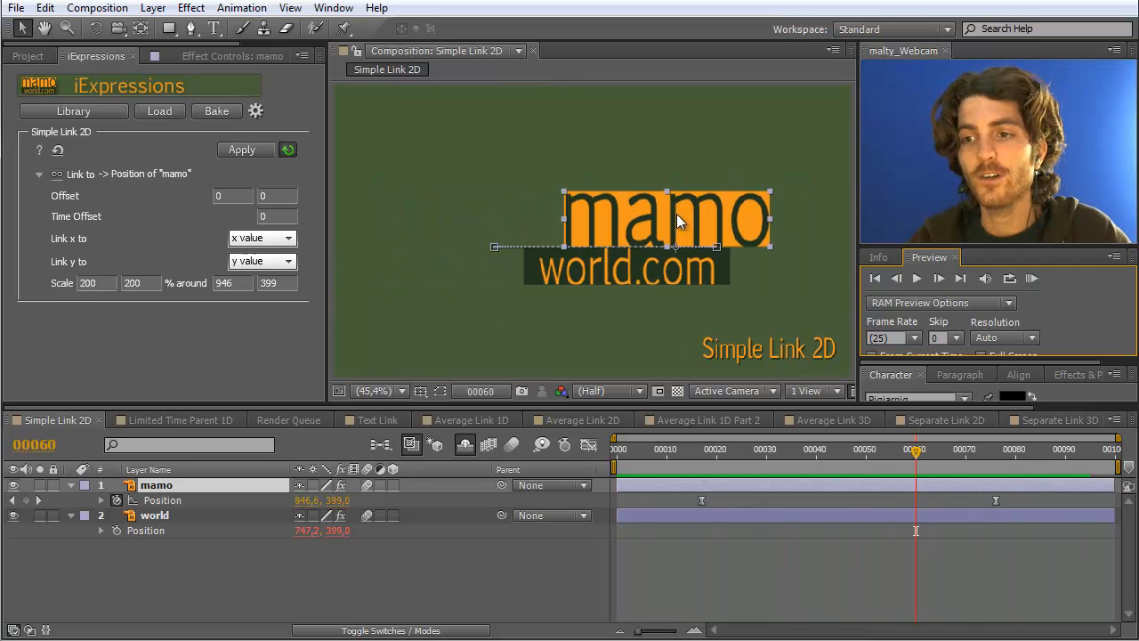
pyautogui.moveTo(833, 516)
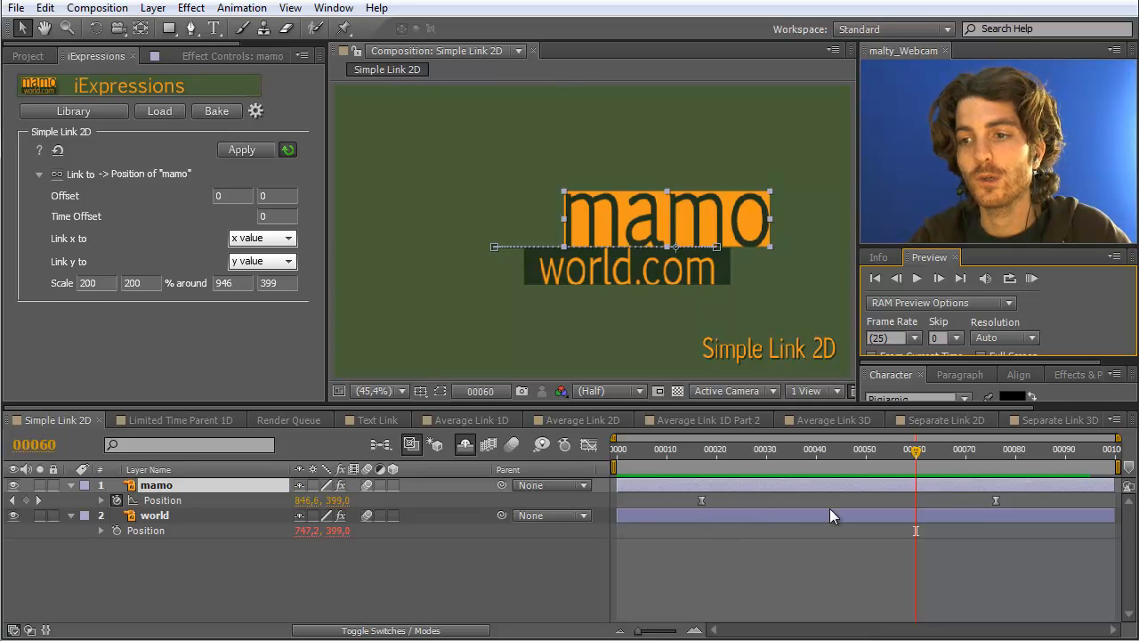
# - Move mamo's final Position keyframe earlier and switch back to the world layer
pyautogui.click(153, 516)
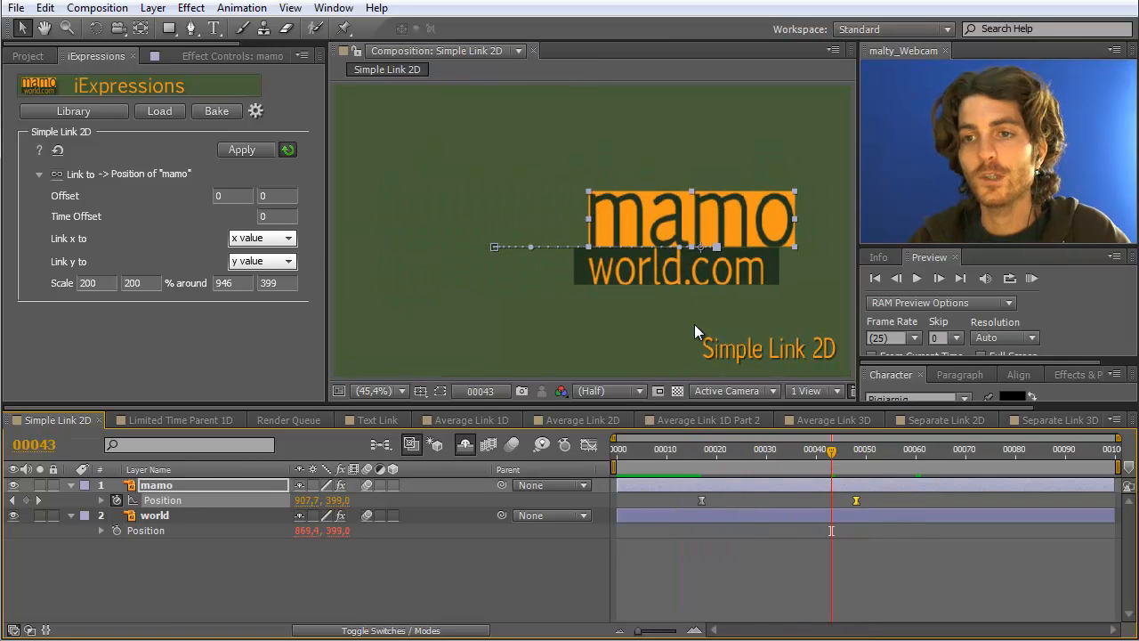
pyautogui.click(153, 517)
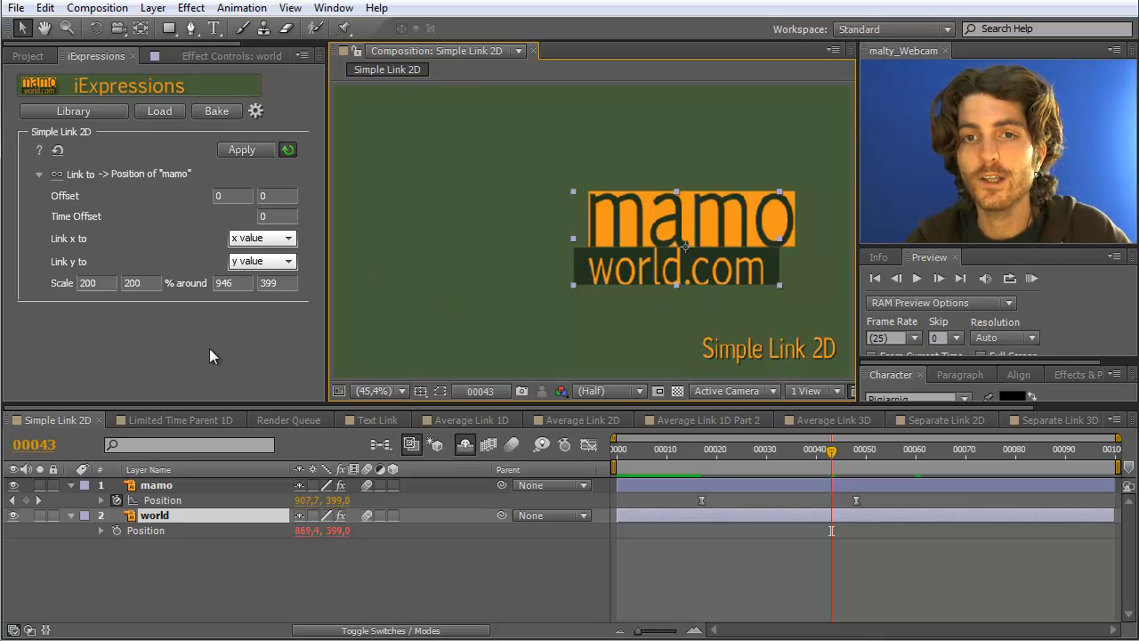
pyautogui.moveTo(769, 507)
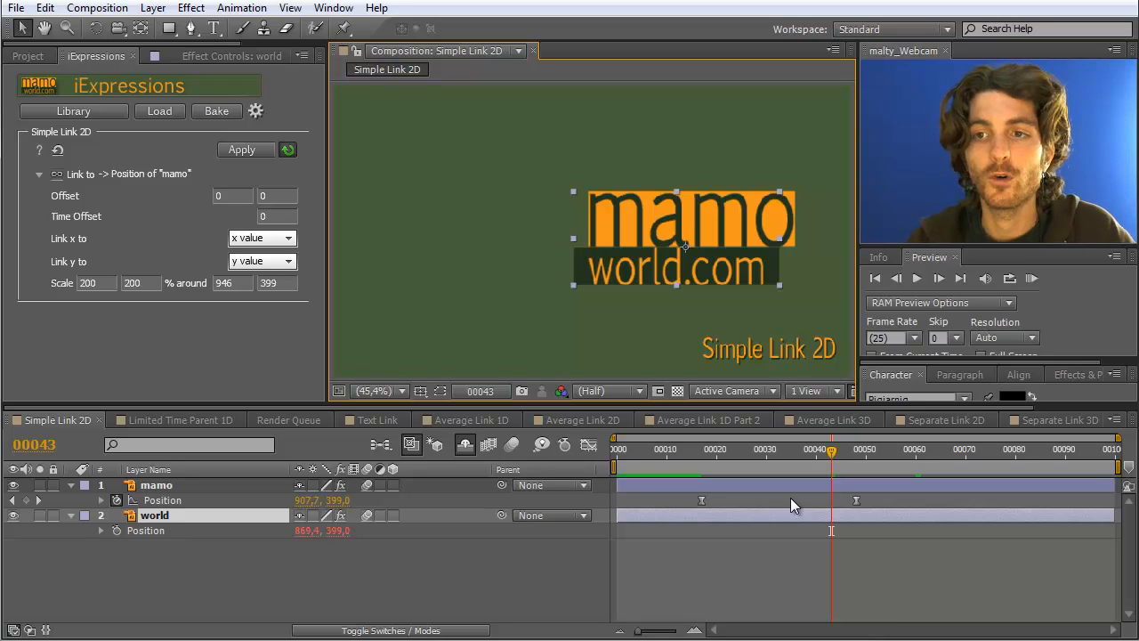
pyautogui.moveTo(481, 271)
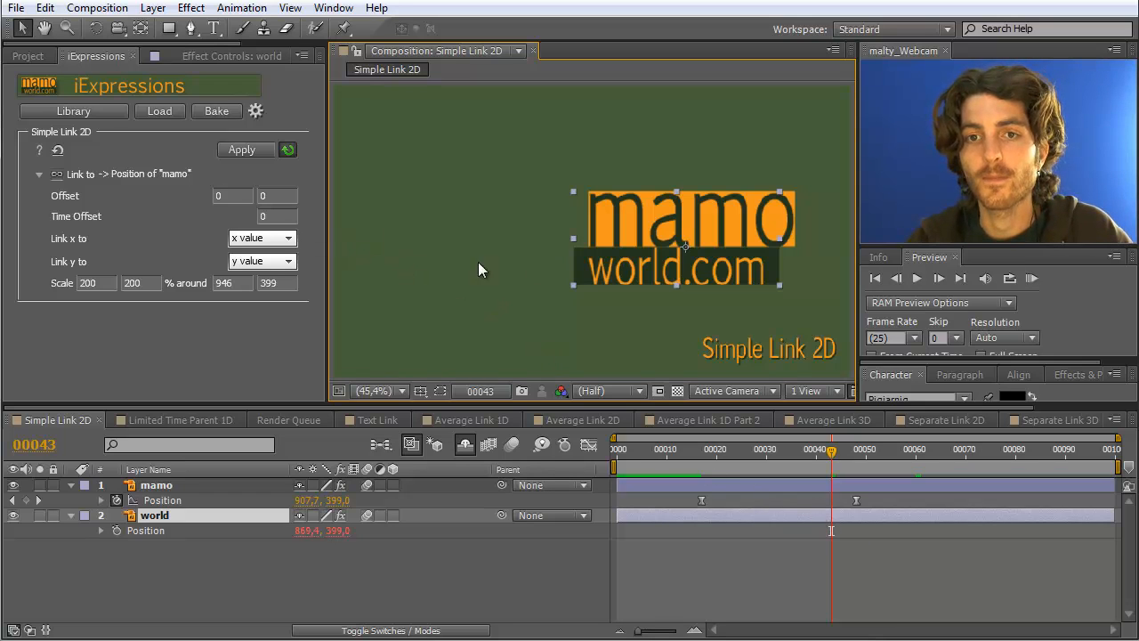
pyautogui.moveTo(702, 274)
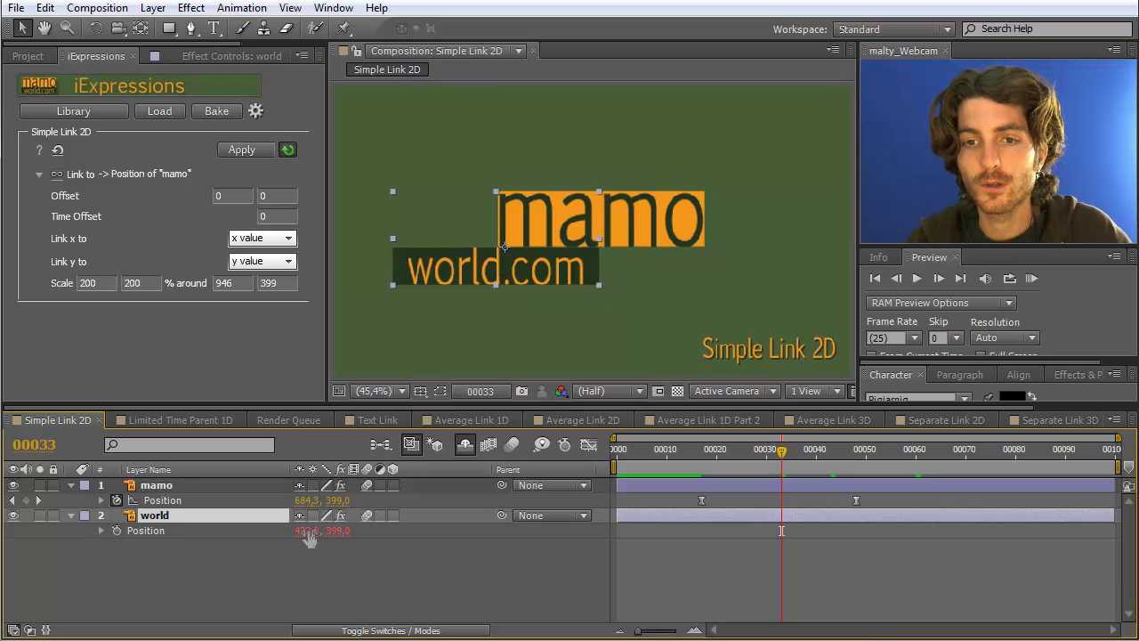
# - Change the neutral point x to 684 and scrub to check world.com sits centred beneath mamo
pyautogui.tripleClick(235, 283)
pyautogui.write('684')
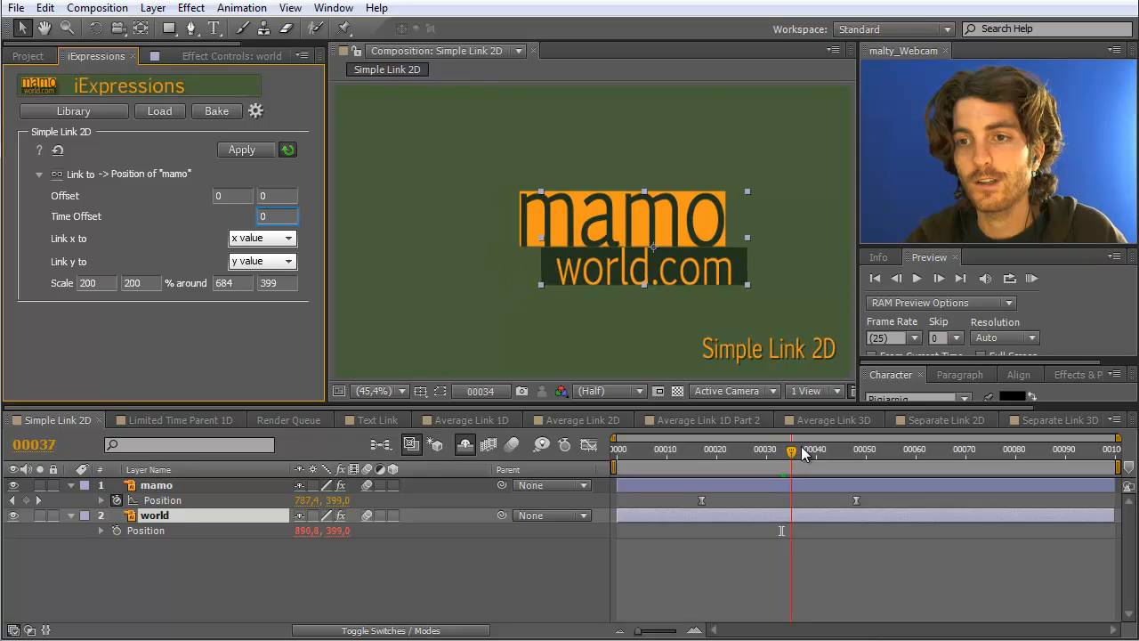
pyautogui.moveTo(791, 448); pyautogui.dragTo(703, 448)
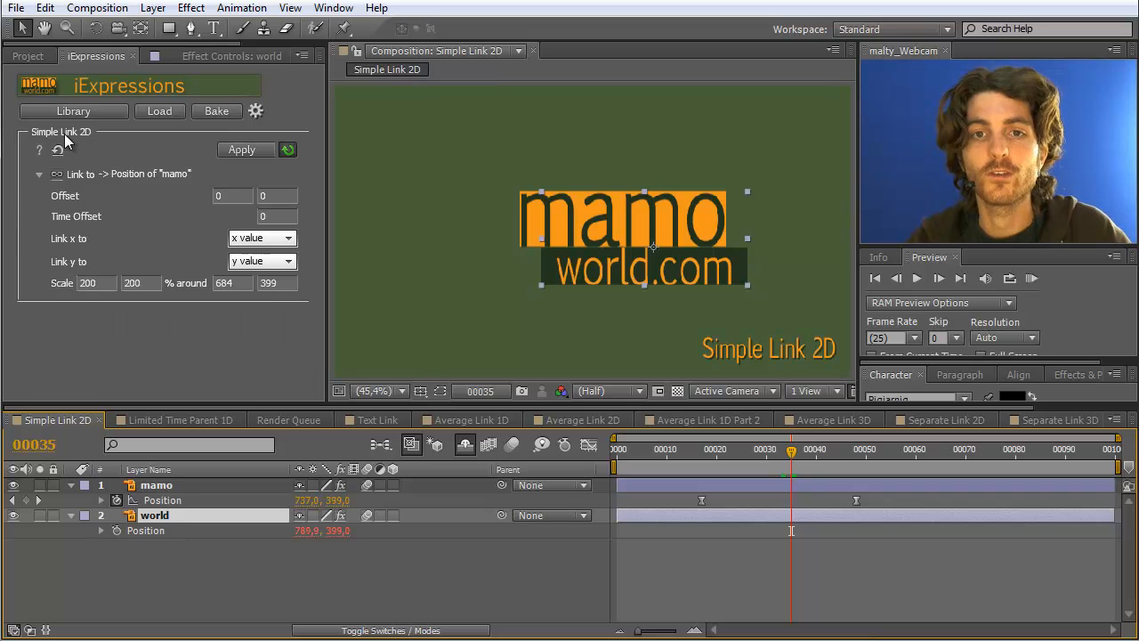
pyautogui.moveTo(110, 150)
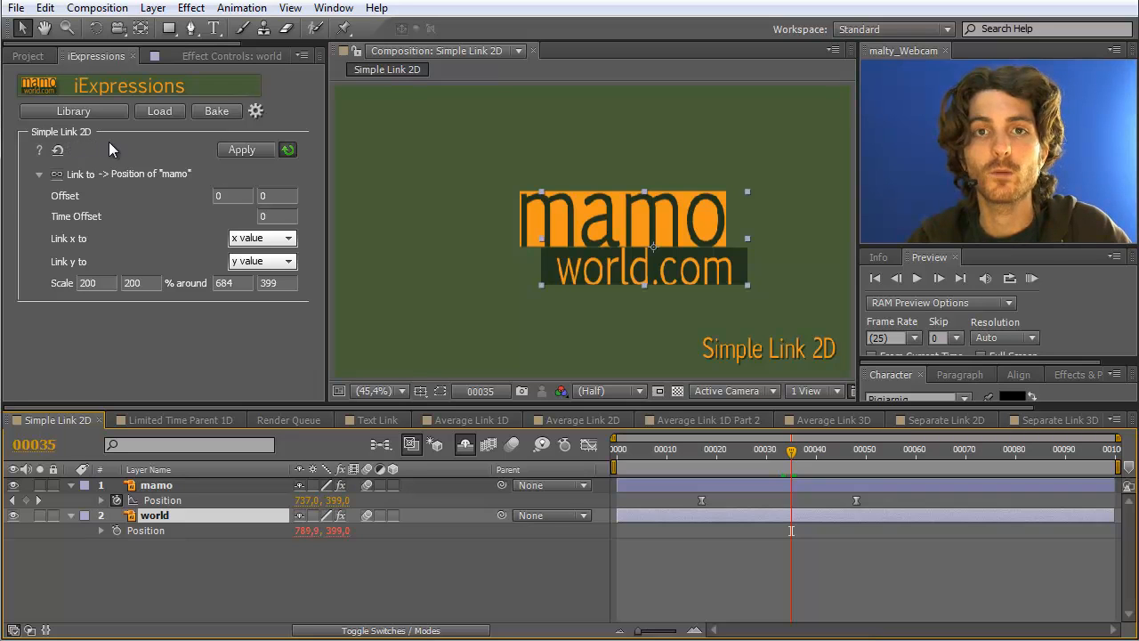
pyautogui.moveTo(116, 149)
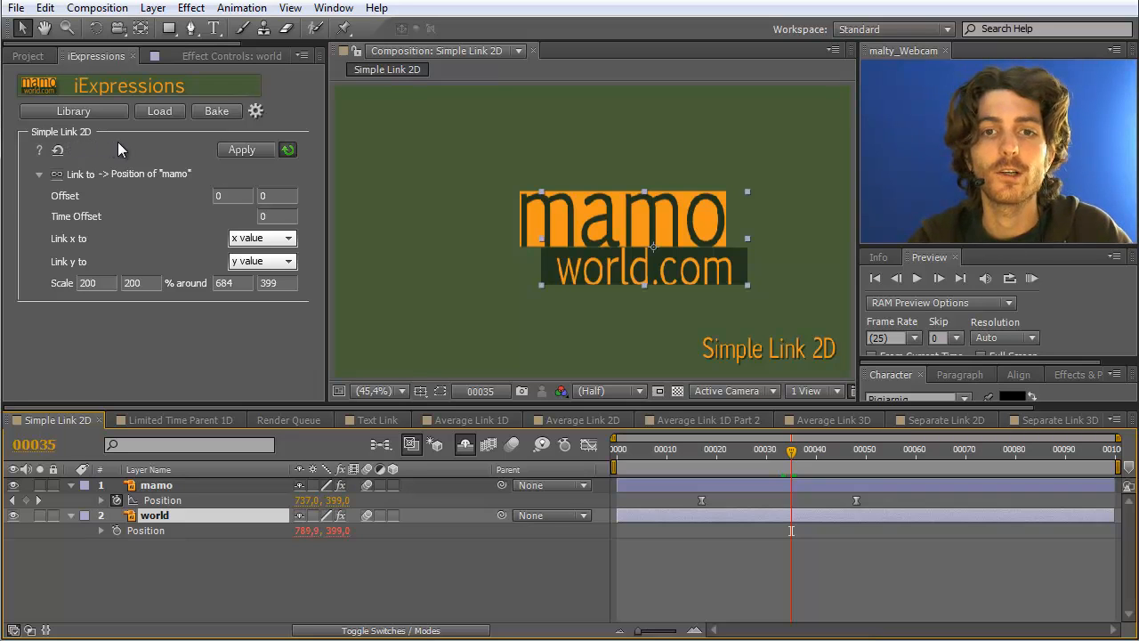